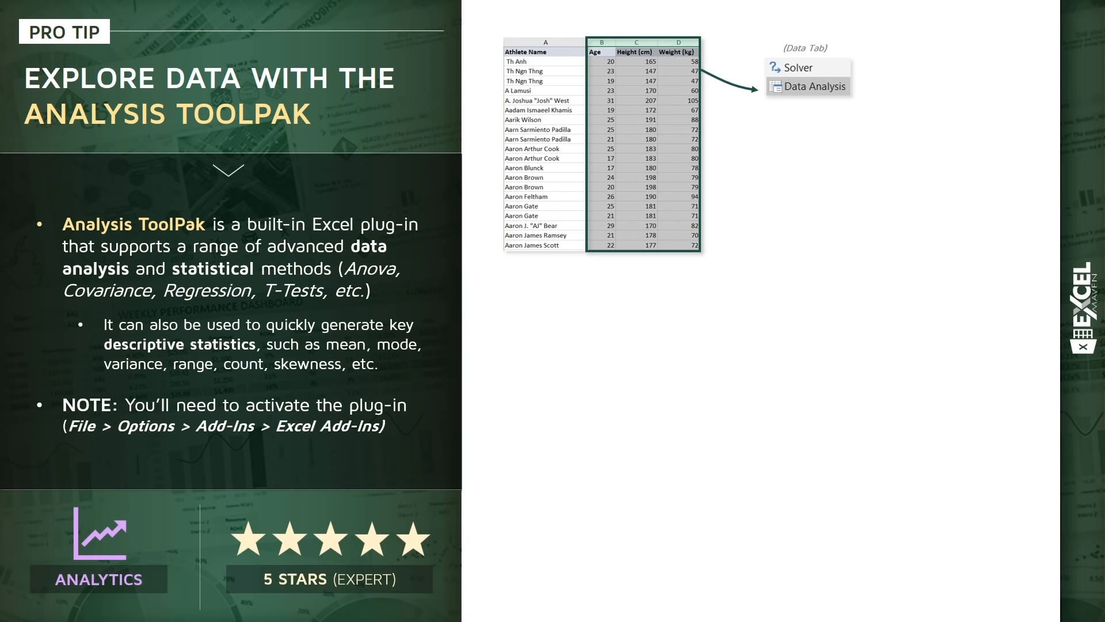
Step: Reveal the slide's Analysis Tools list and sample correlation table, then finish the tip slide
{"action": "left_click", "coordinate": [816, 87]}
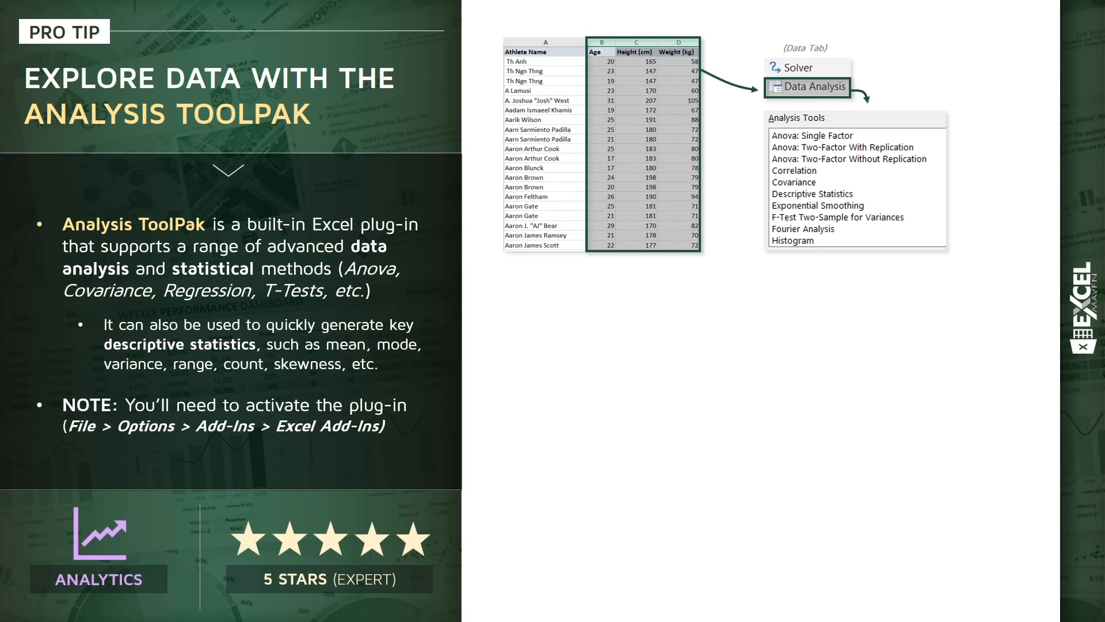
{"action": "left_click", "coordinate": [794, 170]}
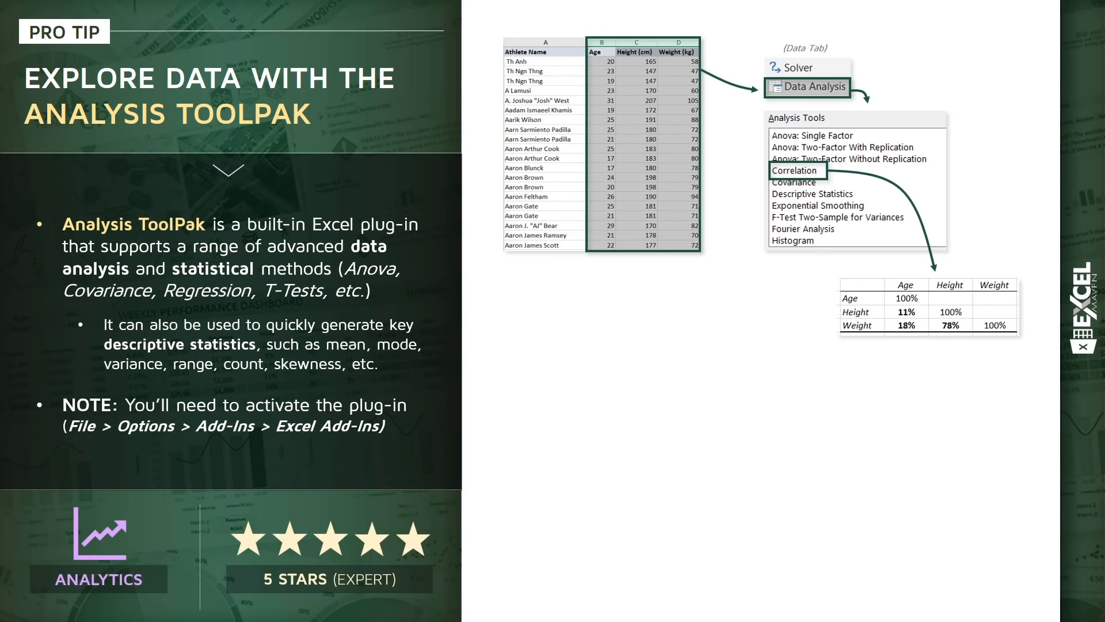
{"action": "left_click", "coordinate": [811, 194]}
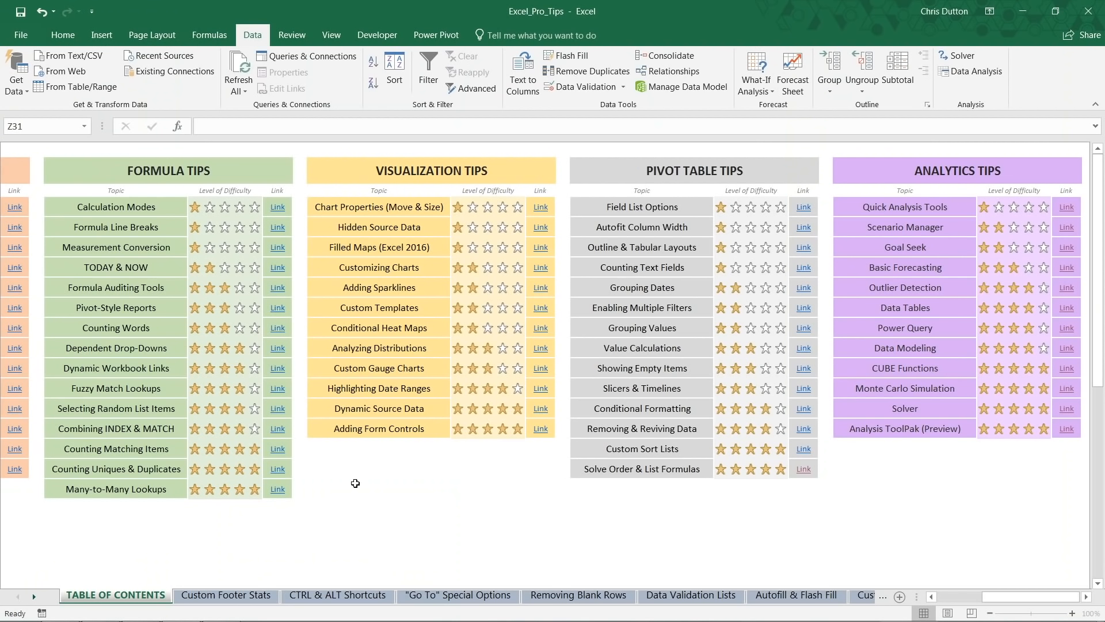
{"action": "mouse_move", "coordinate": [999, 593]}
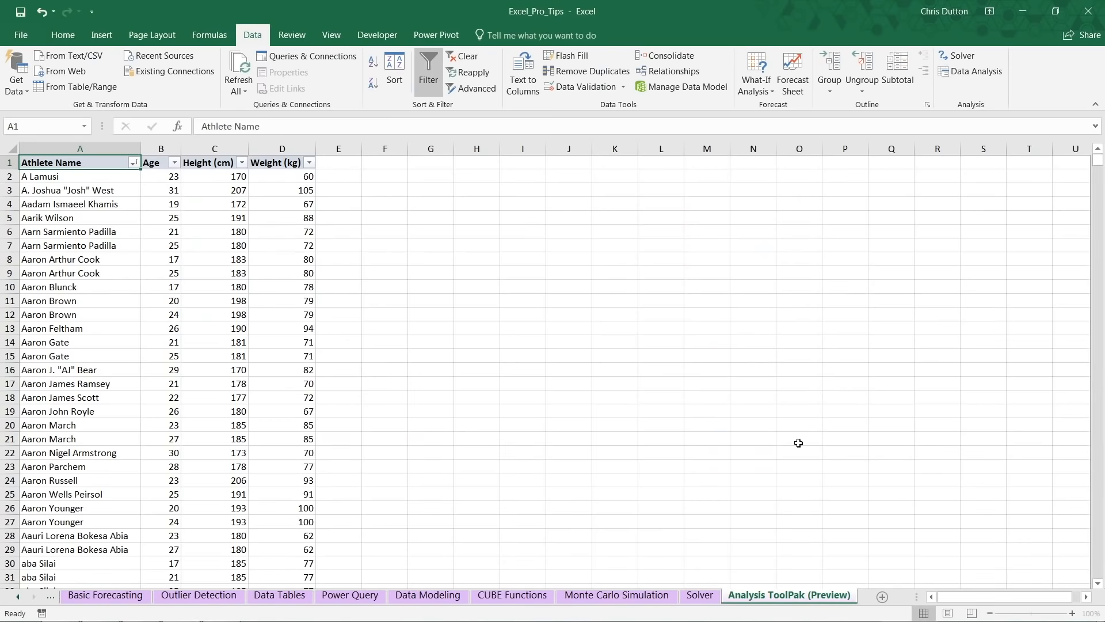
{"action": "mouse_move", "coordinate": [101, 329]}
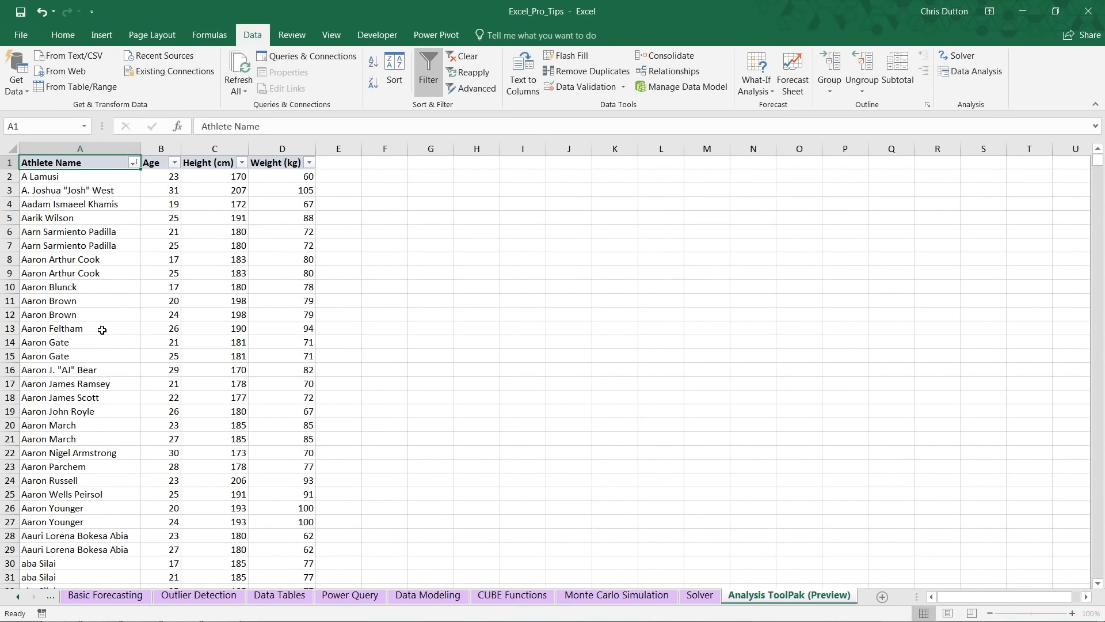
Step: Scroll the table of contents toward the Analysis ToolPak (Preview) link
{"action": "scroll", "scroll_direction": "down", "scroll_amount": 3}
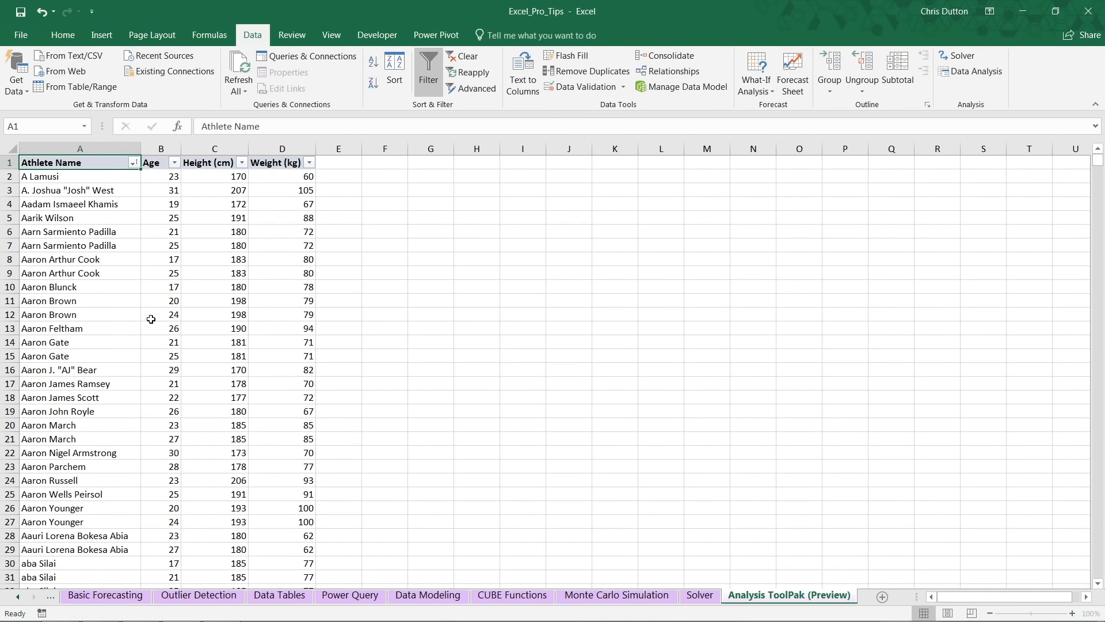
{"action": "mouse_move", "coordinate": [281, 160]}
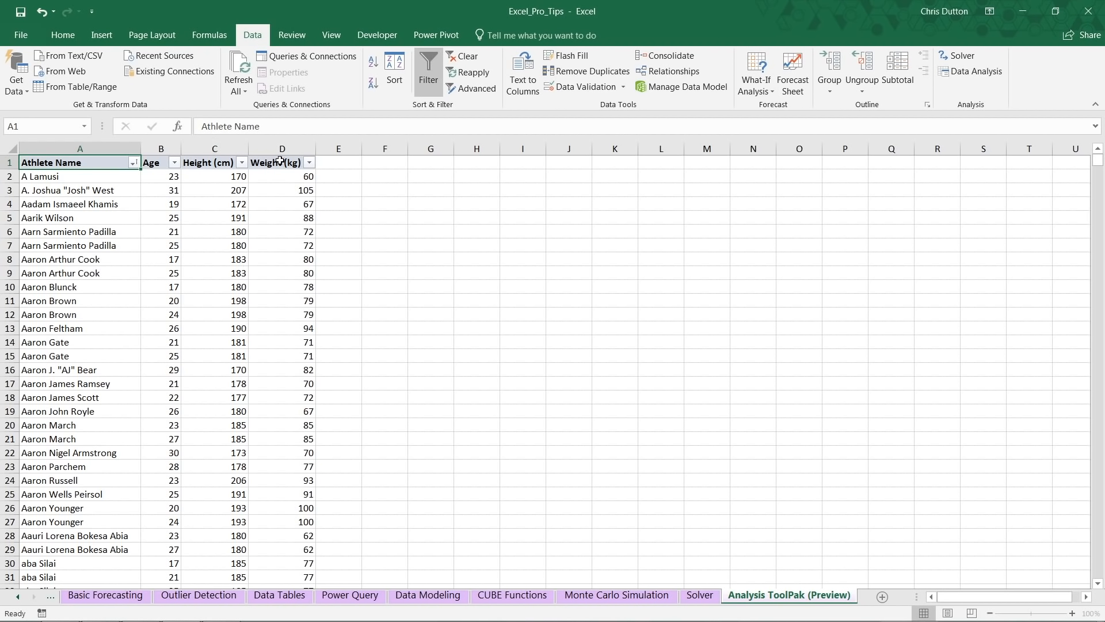
{"action": "mouse_move", "coordinate": [286, 345]}
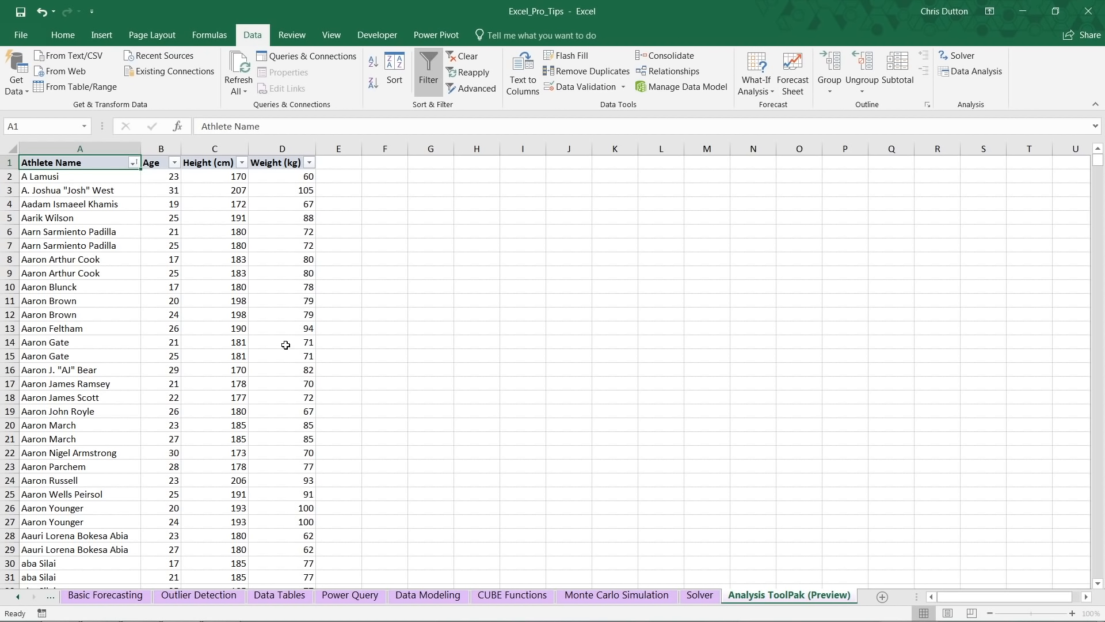
{"action": "left_click", "coordinate": [214, 148]}
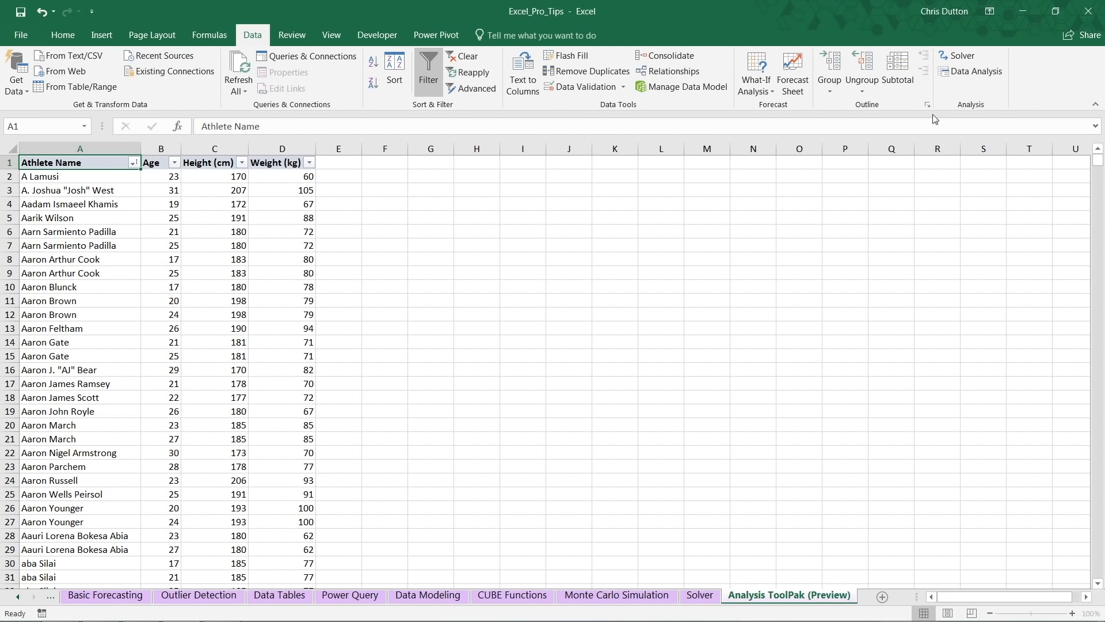
{"action": "mouse_move", "coordinate": [1014, 73]}
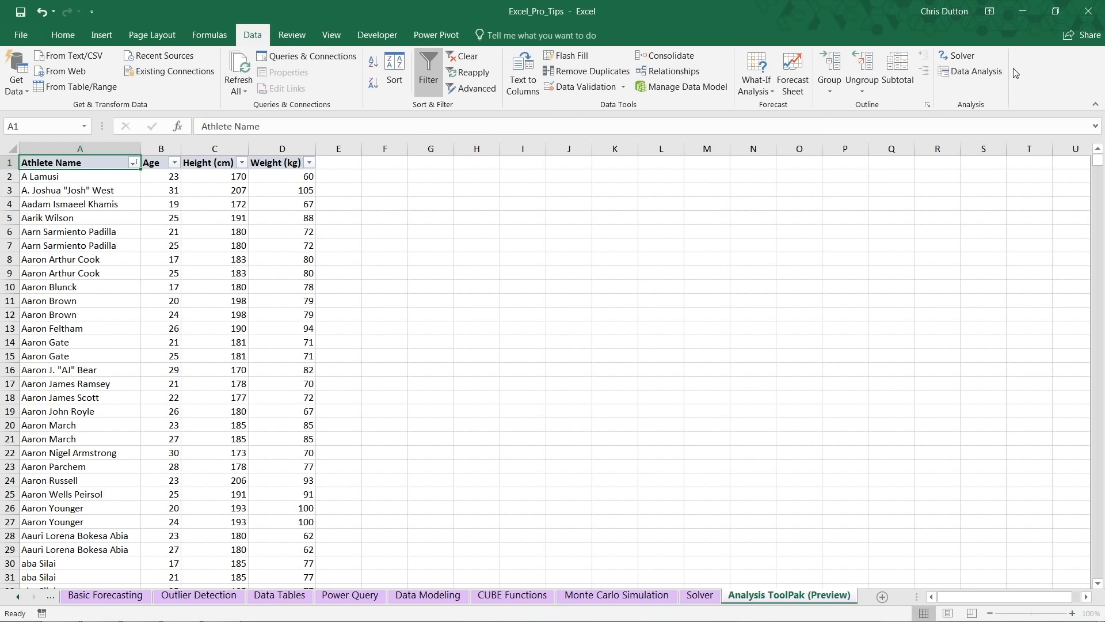
{"action": "mouse_move", "coordinate": [976, 71]}
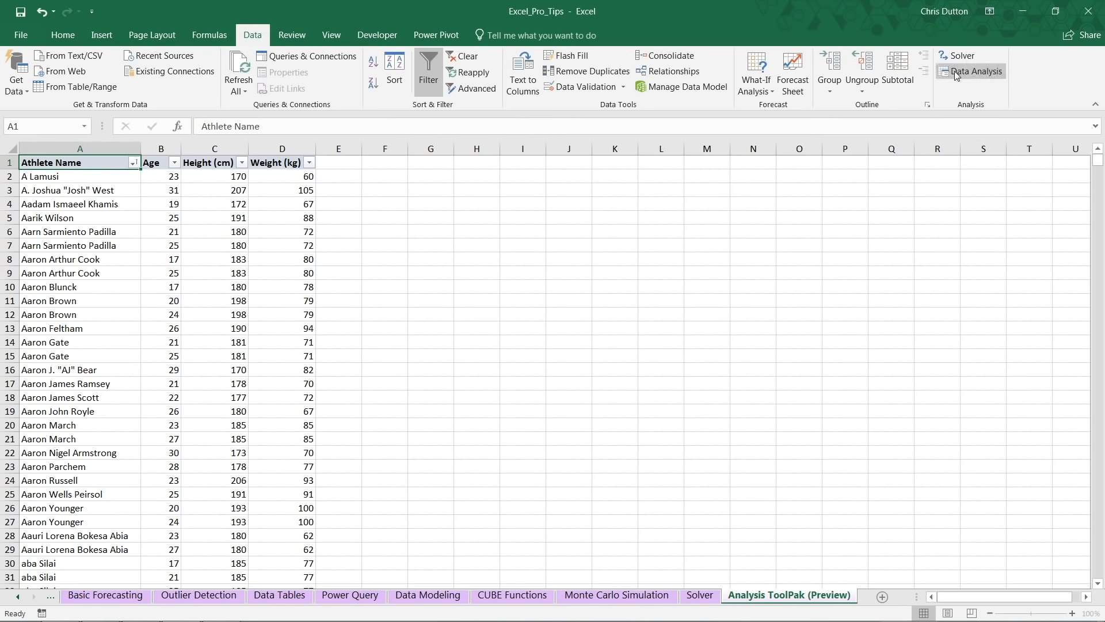
{"action": "mouse_move", "coordinate": [974, 71]}
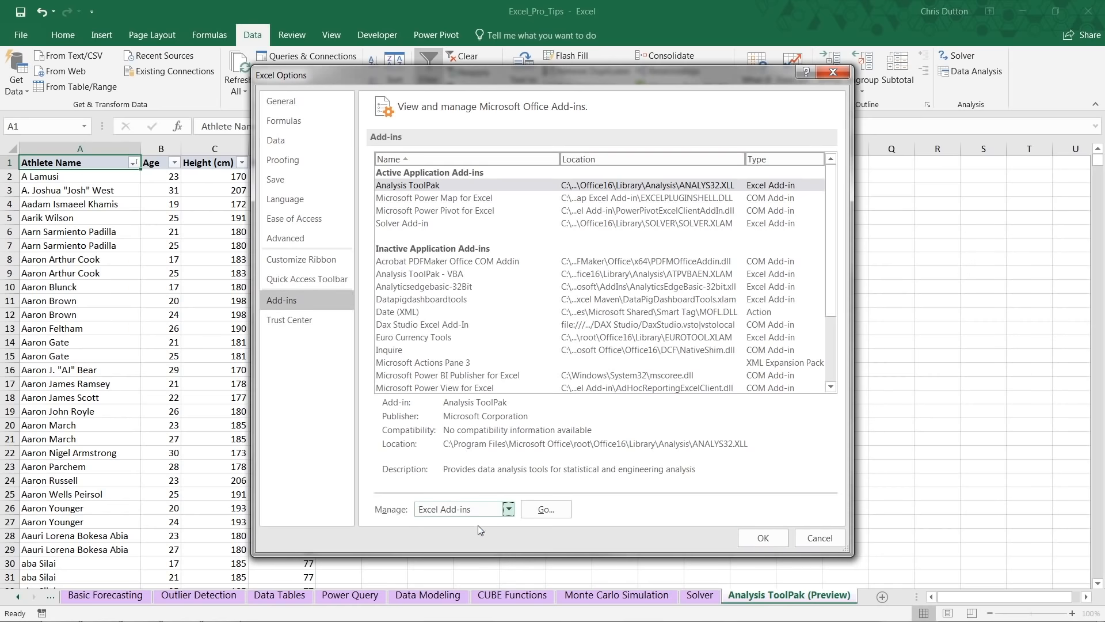
{"action": "left_click", "coordinate": [545, 509]}
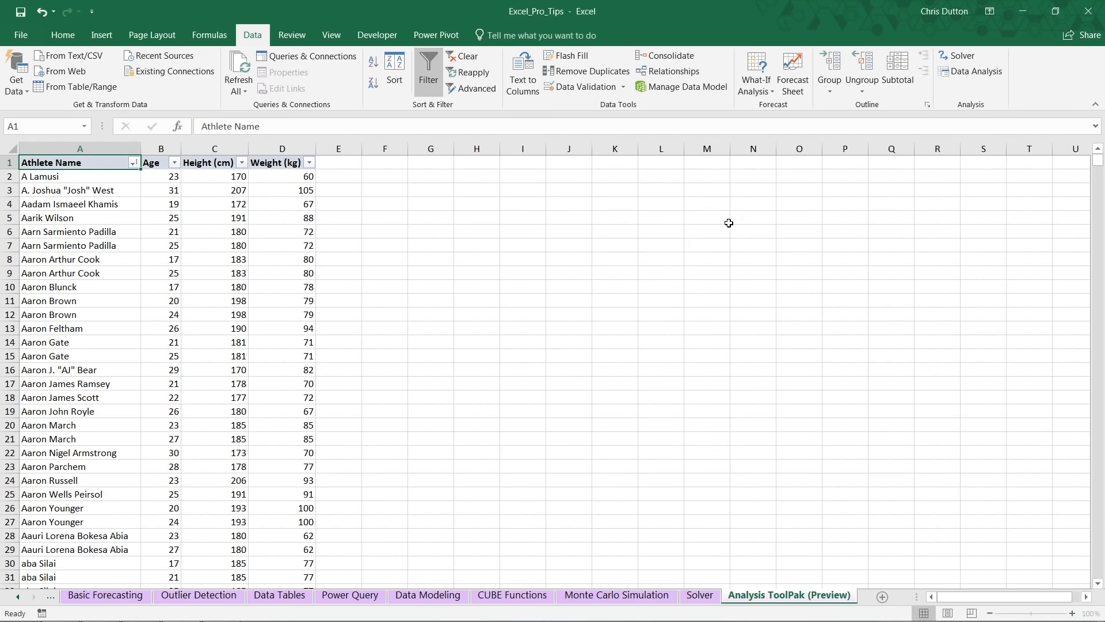
{"action": "mouse_move", "coordinate": [985, 91]}
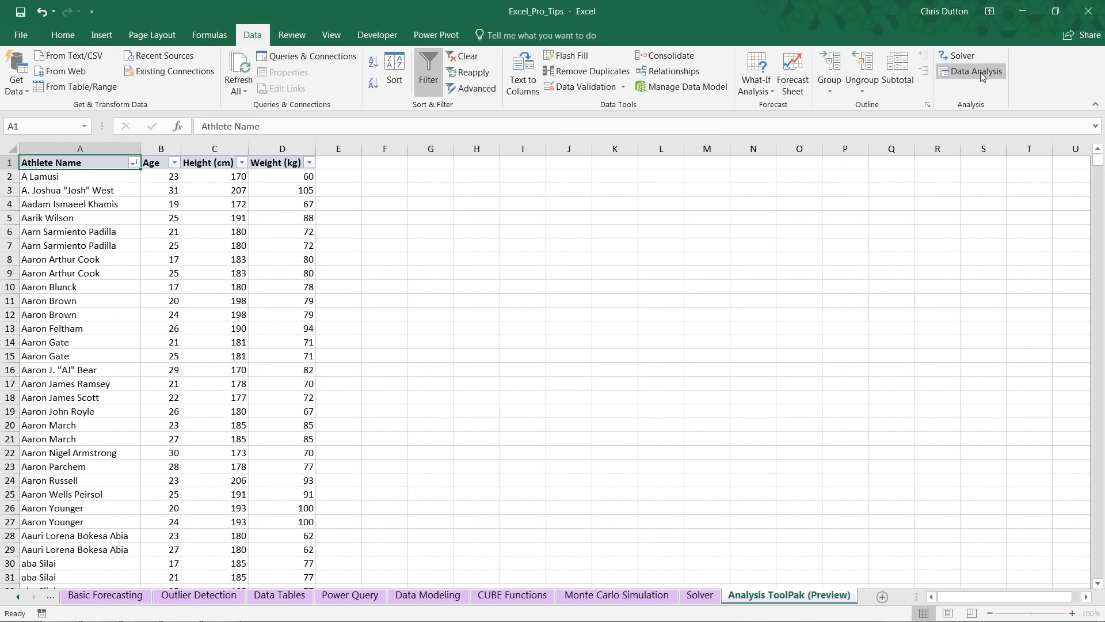
Step: Choose Descriptive Statistics from the Data Analysis tools list and confirm it
{"action": "left_click", "coordinate": [974, 70]}
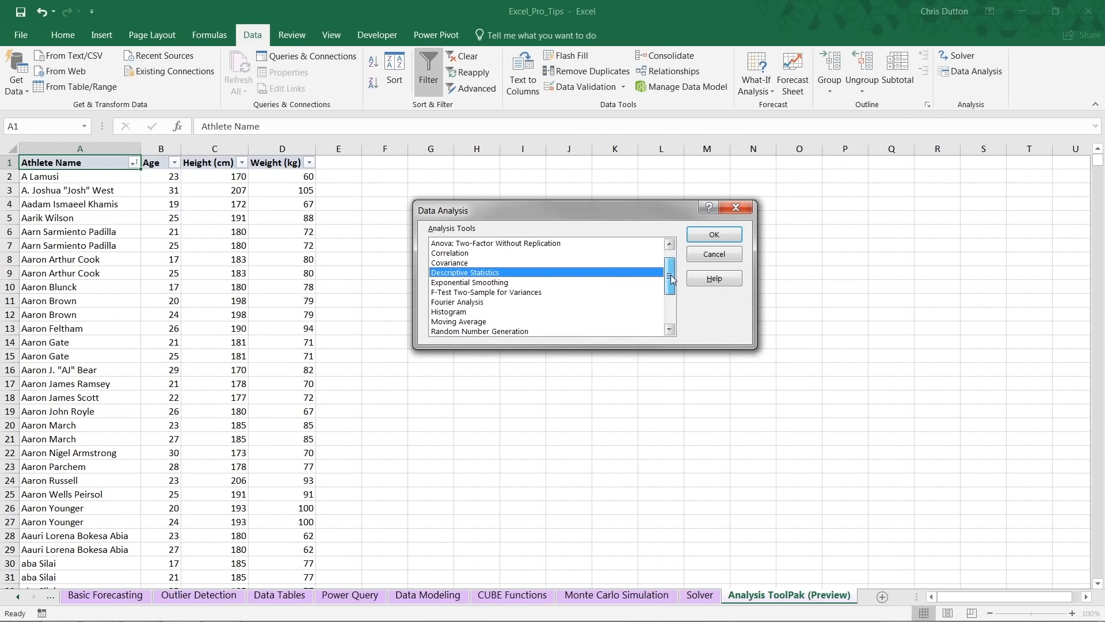
{"action": "scroll", "scroll_direction": "up", "scroll_amount": 3}
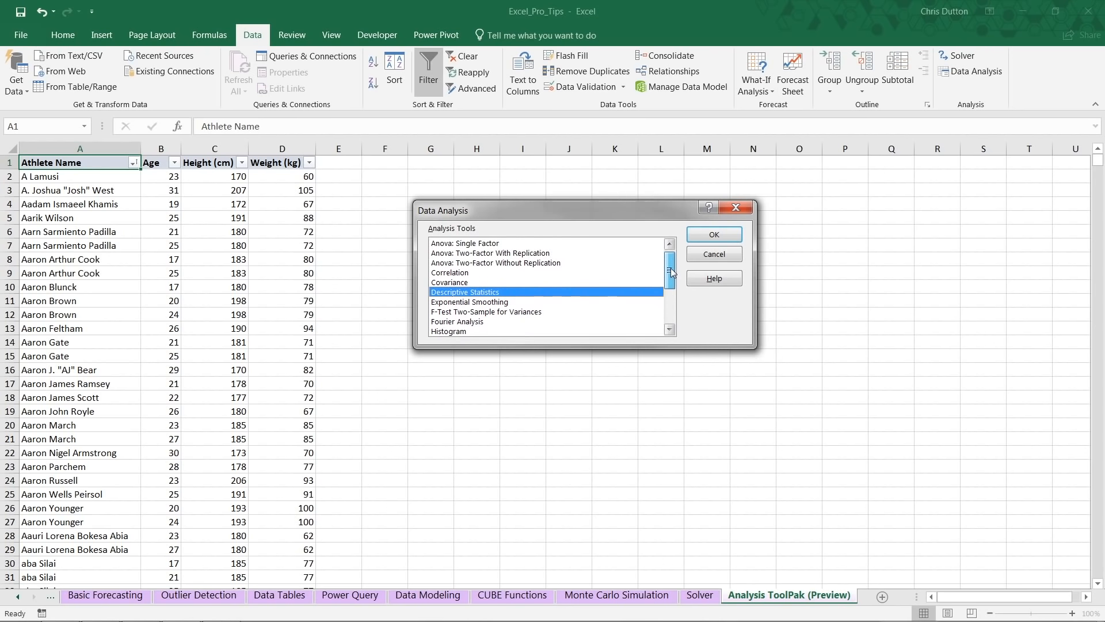
{"action": "mouse_move", "coordinate": [670, 266]}
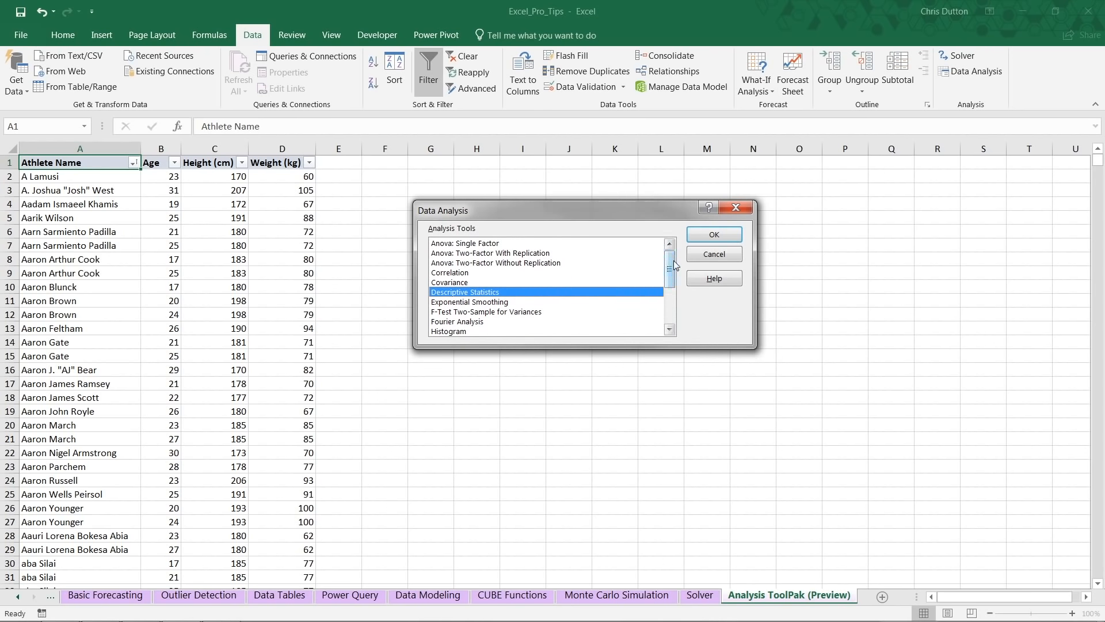
{"action": "scroll", "scroll_direction": "down", "scroll_amount": 3}
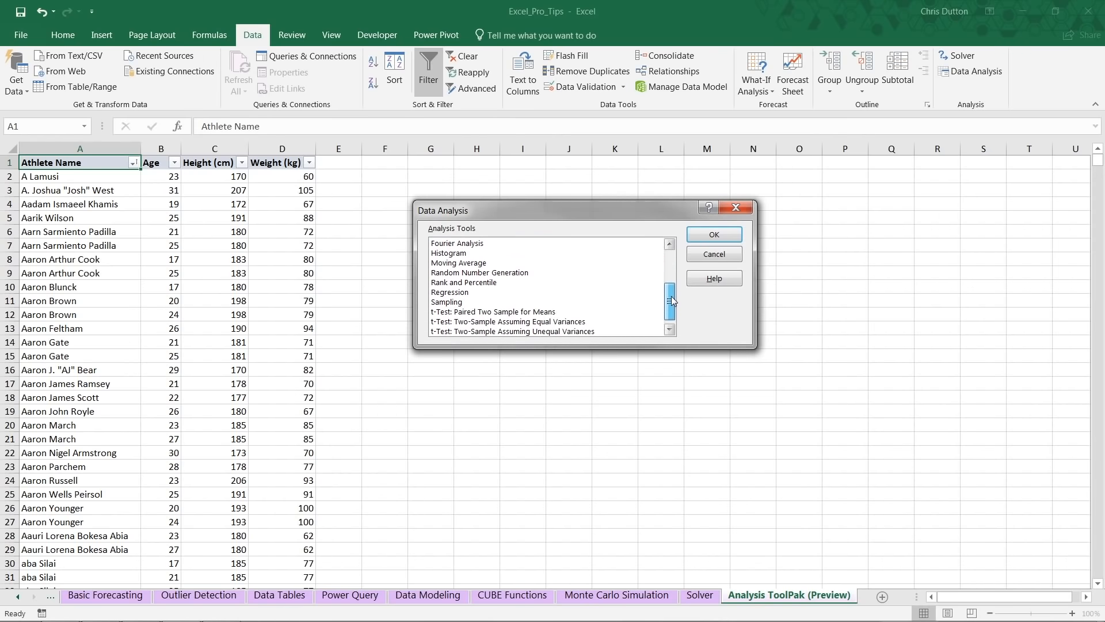
{"action": "scroll", "scroll_direction": "down", "scroll_amount": 3}
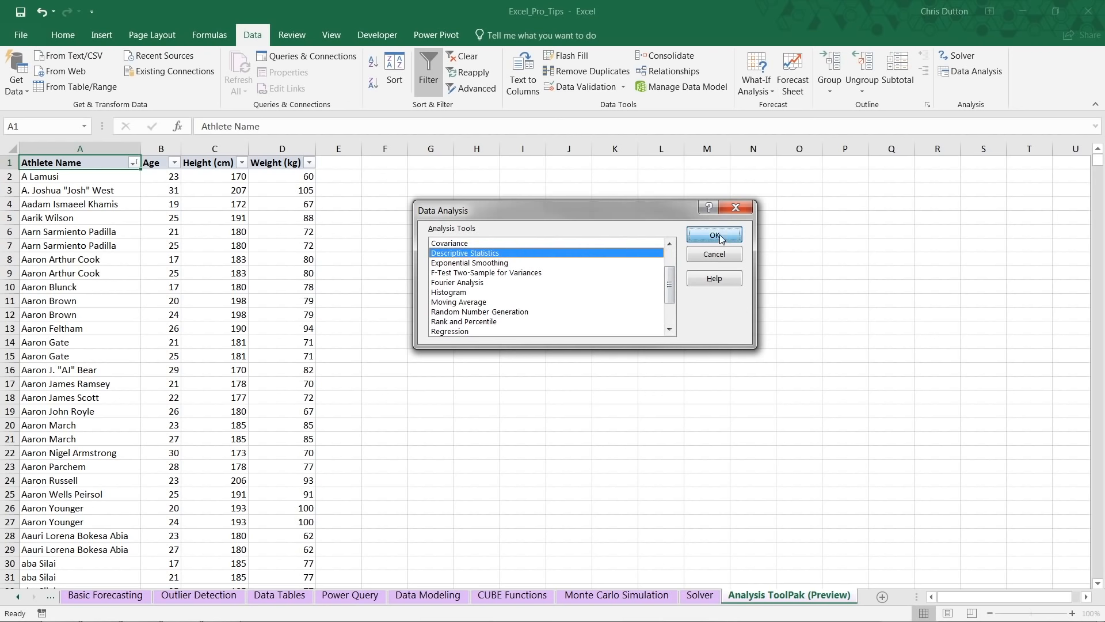
{"action": "left_click", "coordinate": [713, 235]}
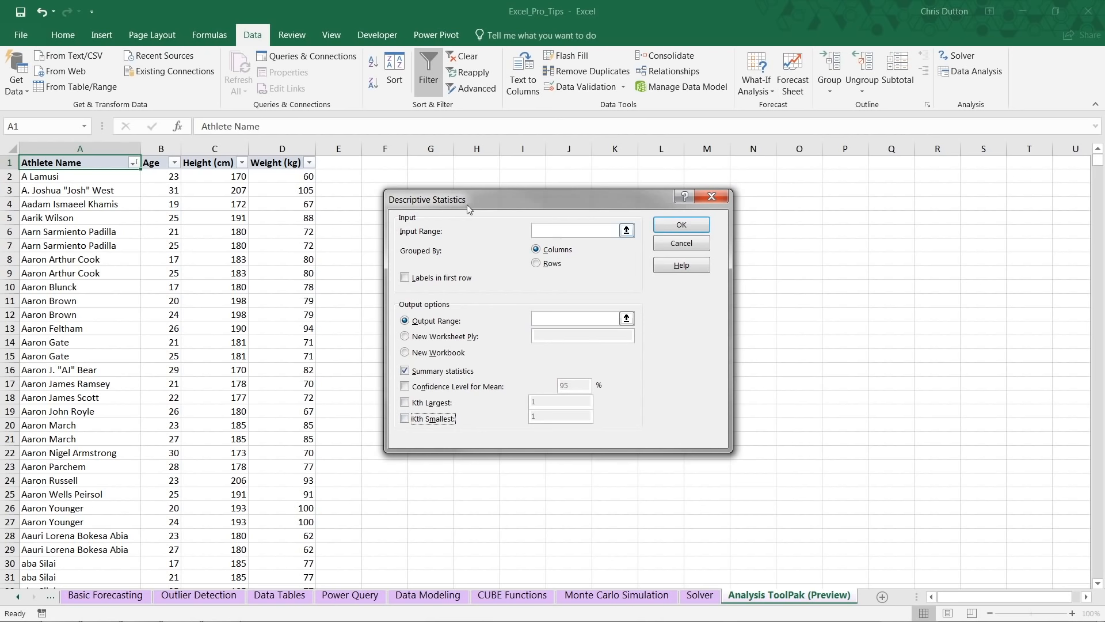
Step: Use the Age, Height and Weight columns as input, with the first row as labels
{"action": "left_click", "coordinate": [625, 230]}
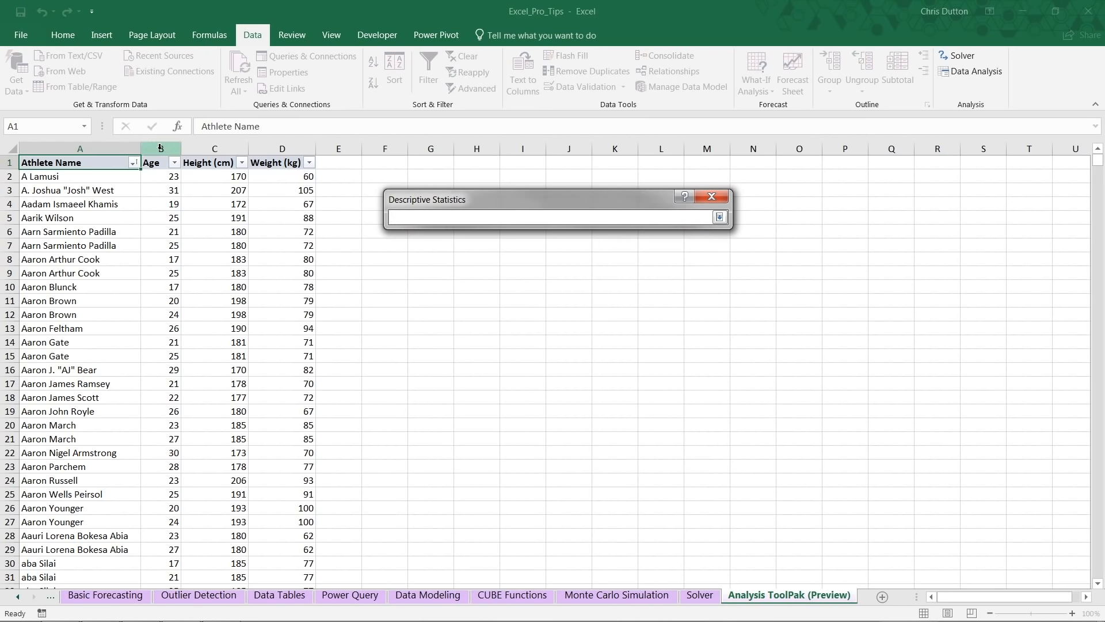
{"action": "left_click", "coordinate": [160, 147]}
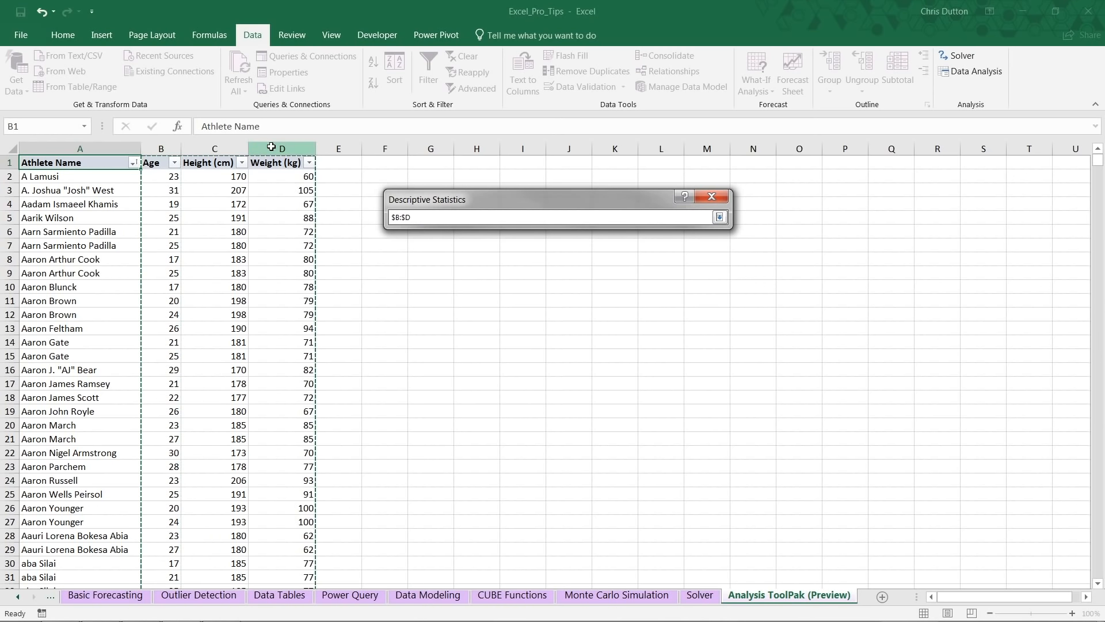
{"action": "left_click", "coordinate": [719, 217]}
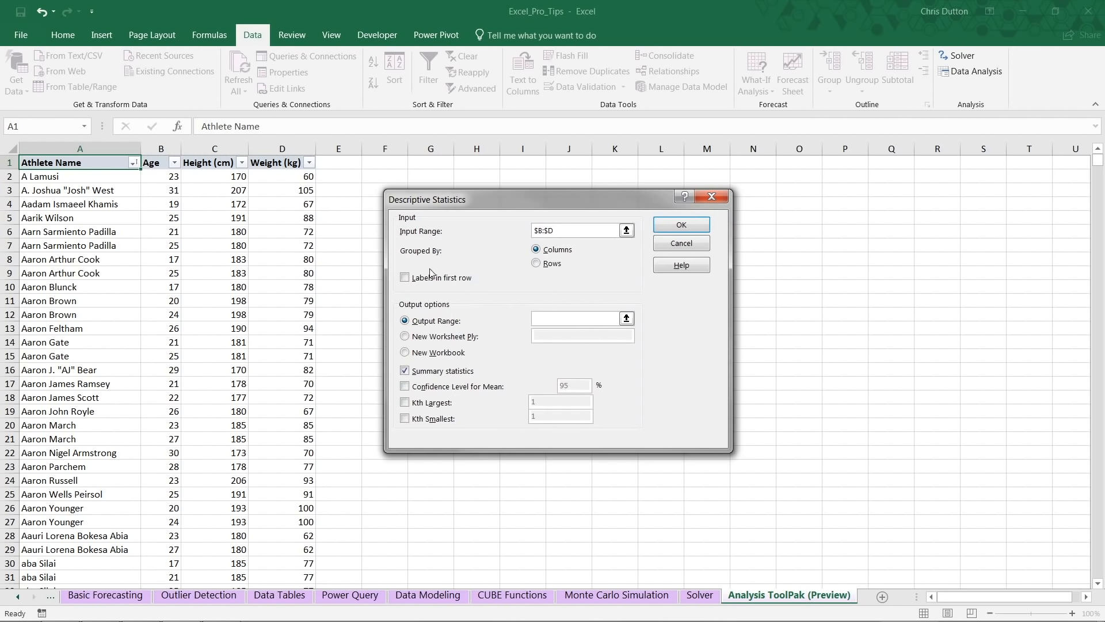
{"action": "left_click", "coordinate": [406, 276]}
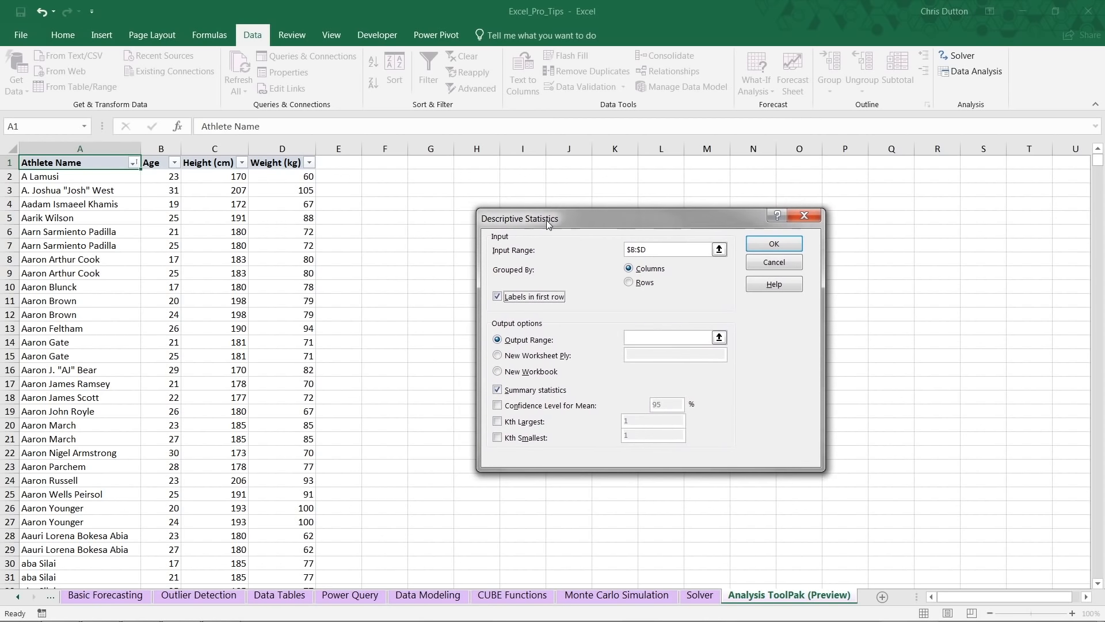
Step: Send output to cell F1 and include each column's Kth largest and smallest values
{"action": "left_click", "coordinate": [718, 249]}
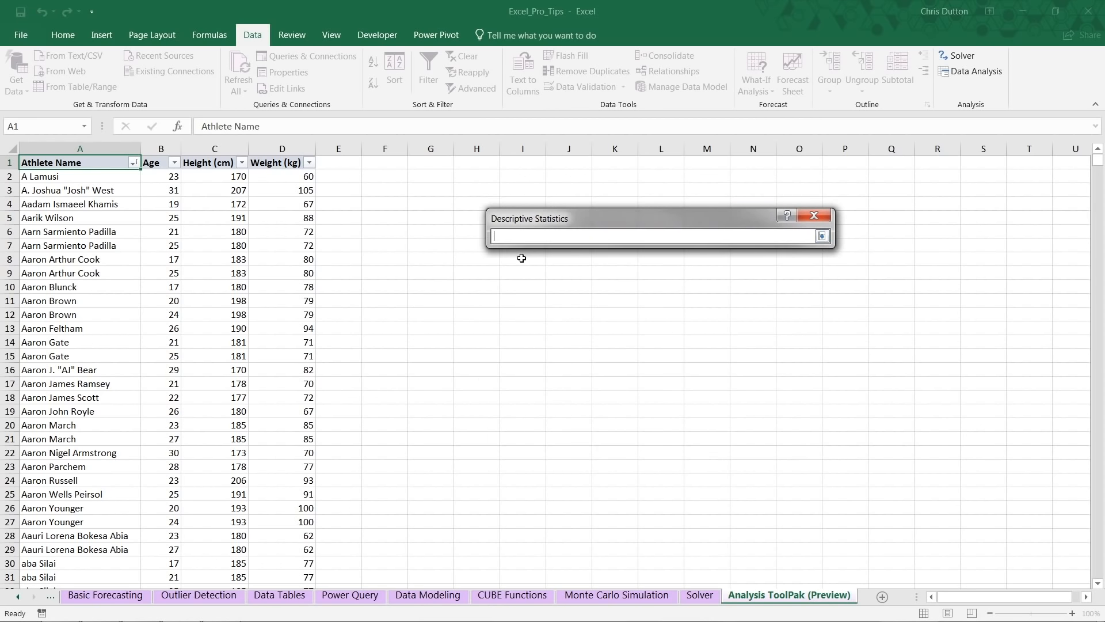
{"action": "left_click", "coordinate": [385, 162]}
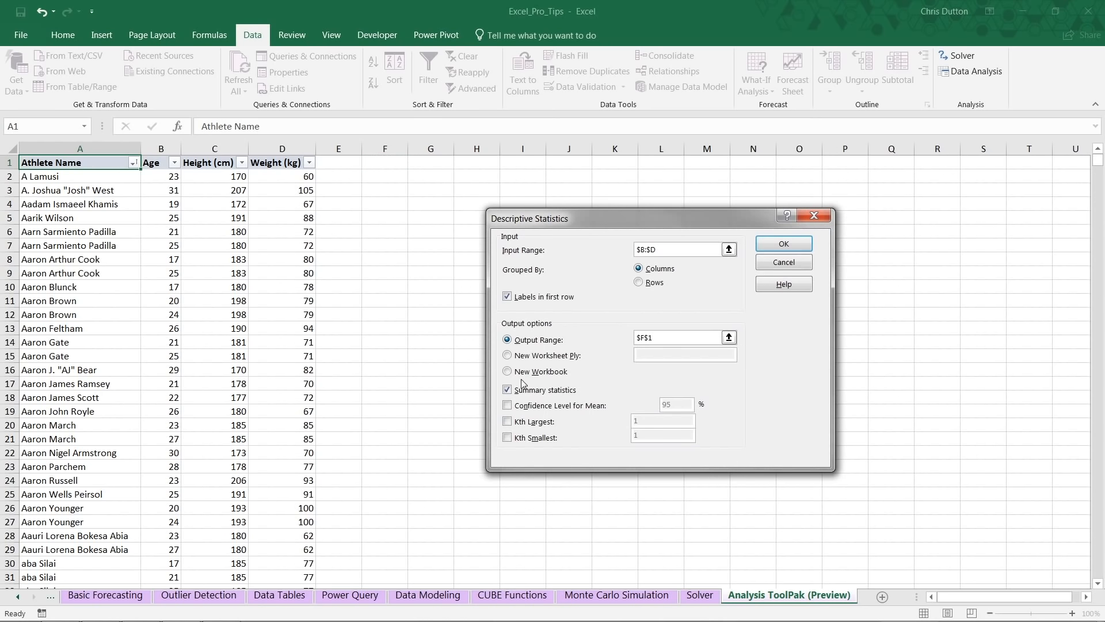
{"action": "left_click", "coordinate": [508, 420]}
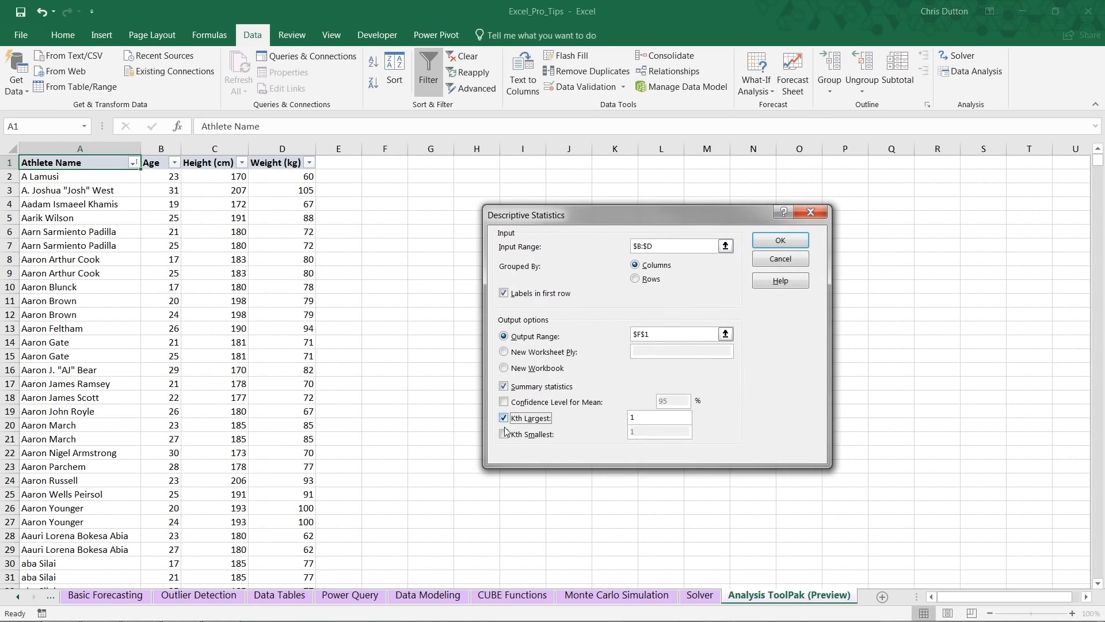
{"action": "left_click", "coordinate": [503, 433]}
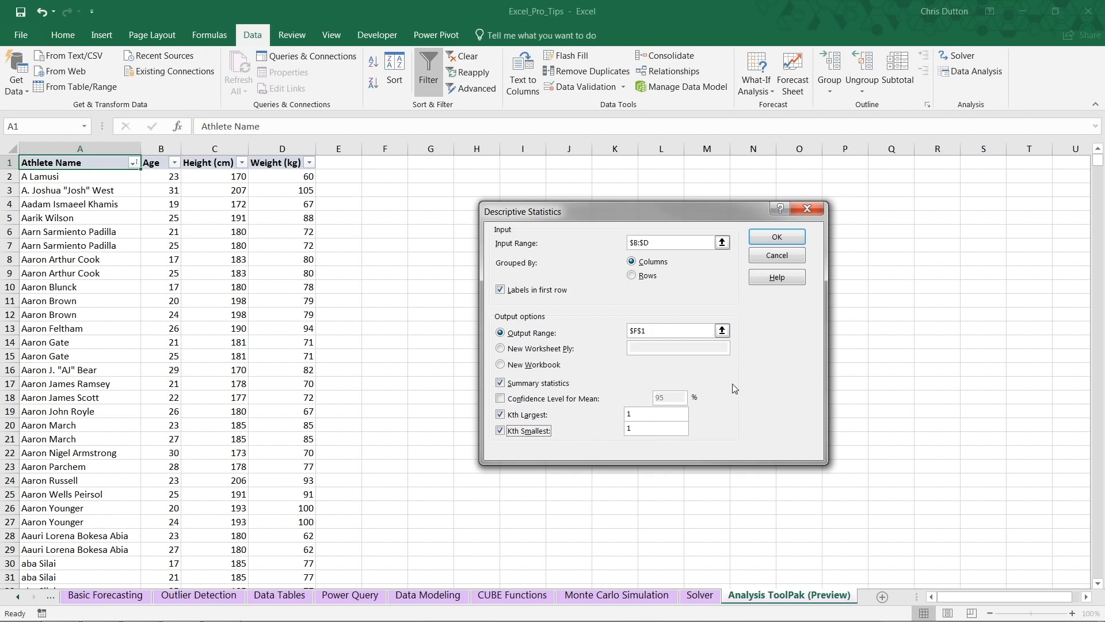
{"action": "mouse_move", "coordinate": [773, 390]}
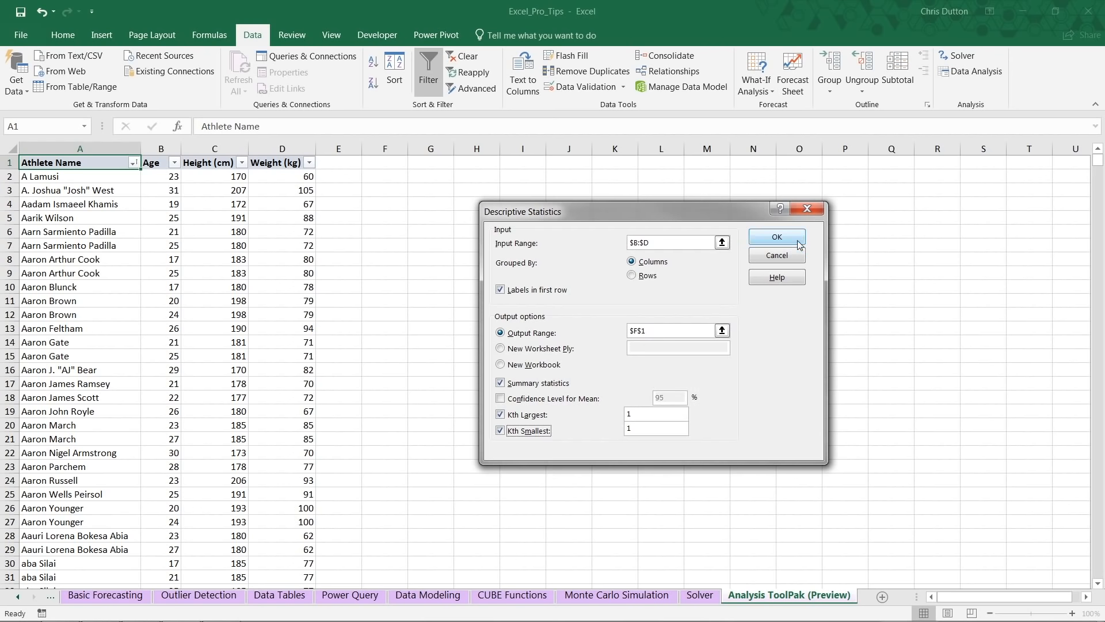
Step: Run the analysis and review the Weight statistics plus largest/smallest age and height values
{"action": "left_click", "coordinate": [776, 236]}
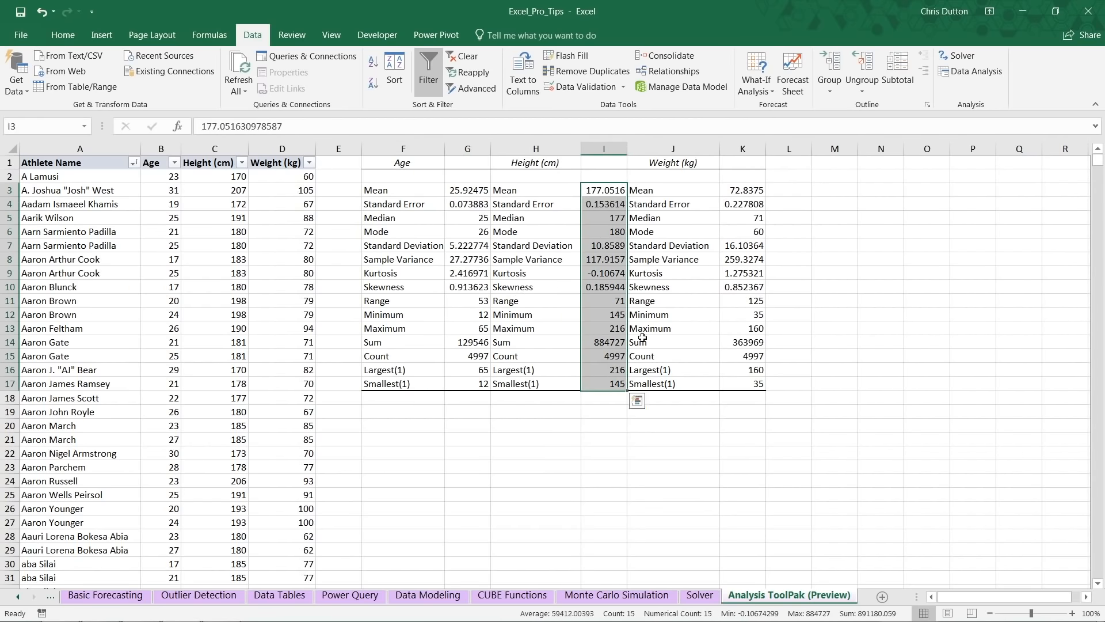
{"action": "left_click", "coordinate": [742, 189]}
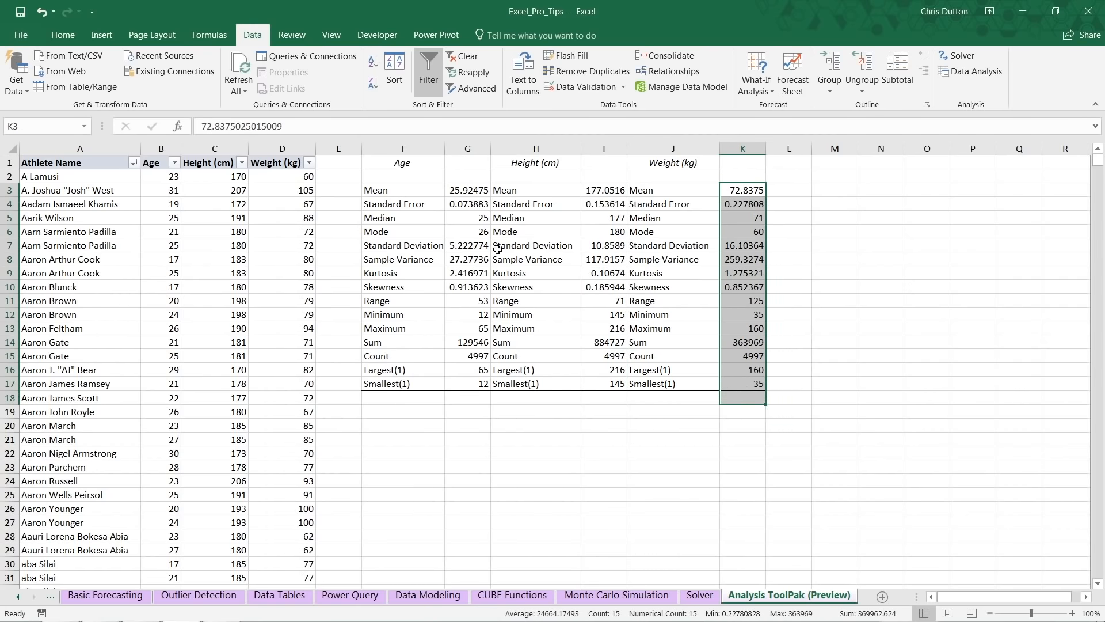
{"action": "left_click", "coordinate": [670, 245]}
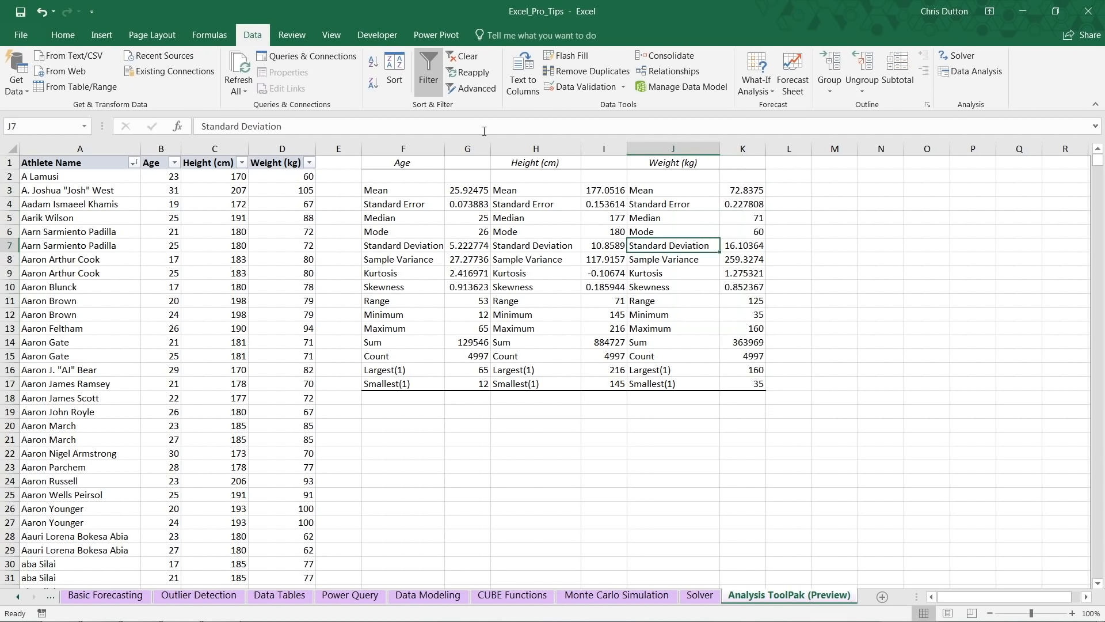
{"action": "mouse_move", "coordinate": [664, 270]}
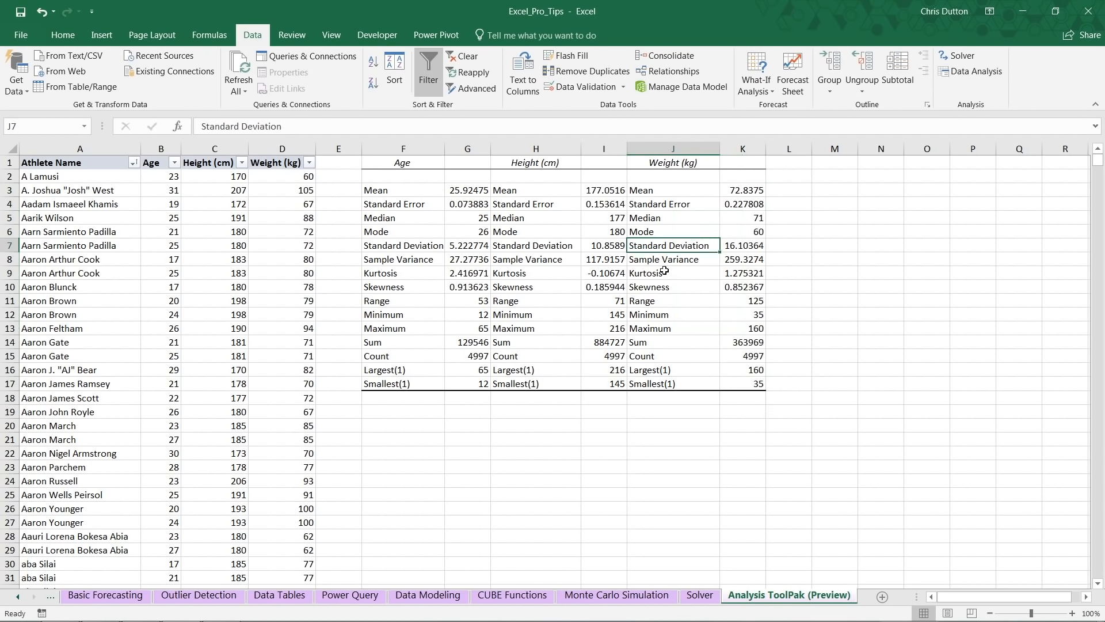
{"action": "mouse_move", "coordinate": [449, 392]}
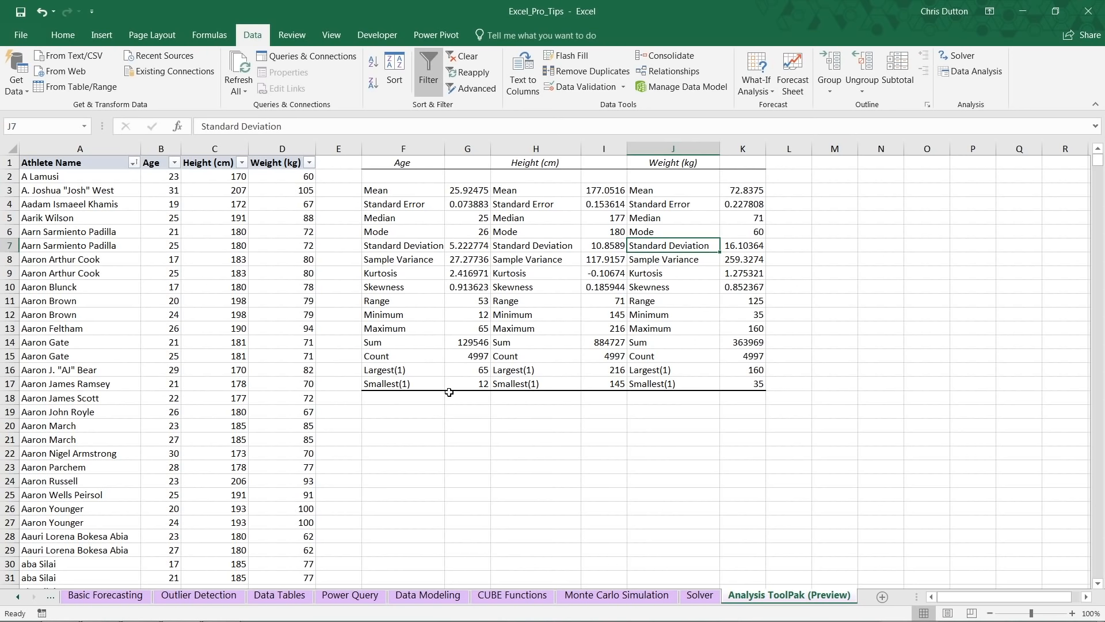
{"action": "mouse_move", "coordinate": [490, 408]}
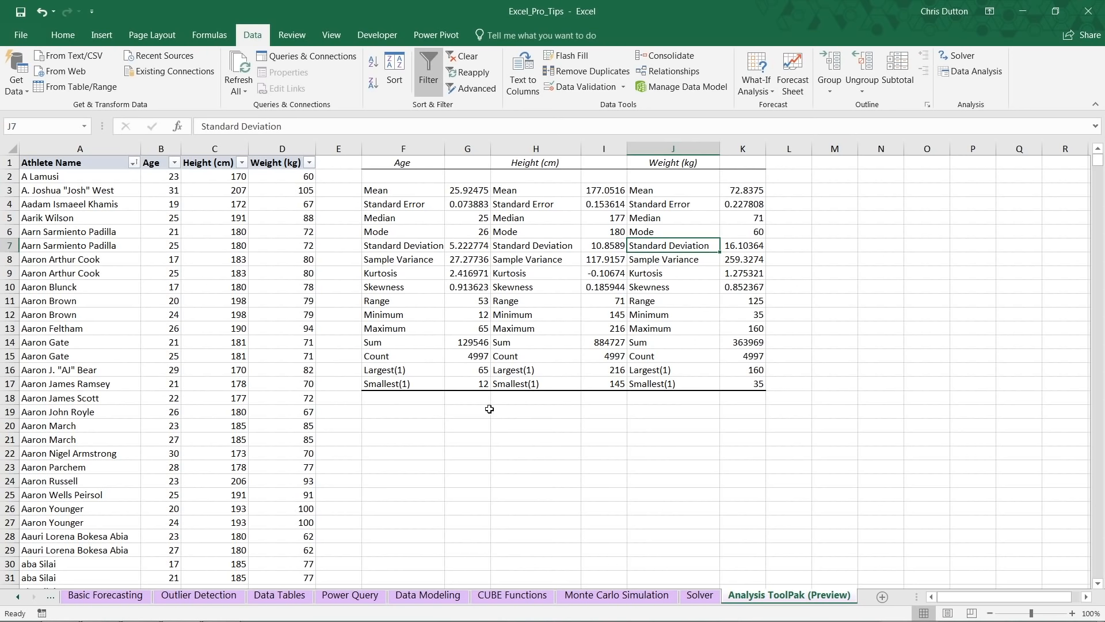
{"action": "left_click", "coordinate": [468, 370]}
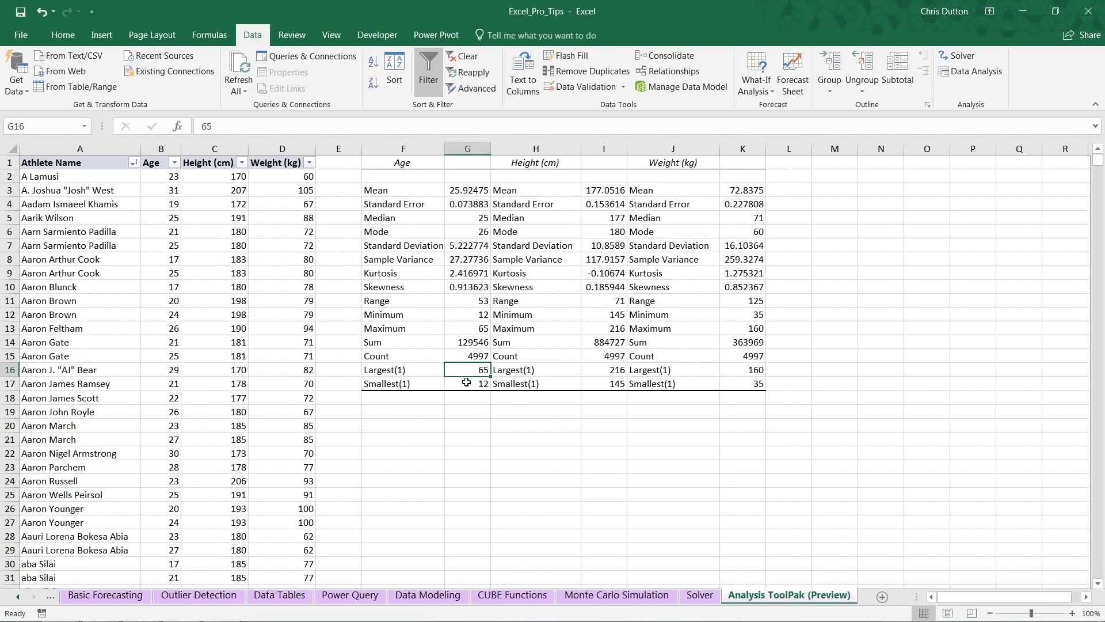
{"action": "left_click", "coordinate": [467, 383]}
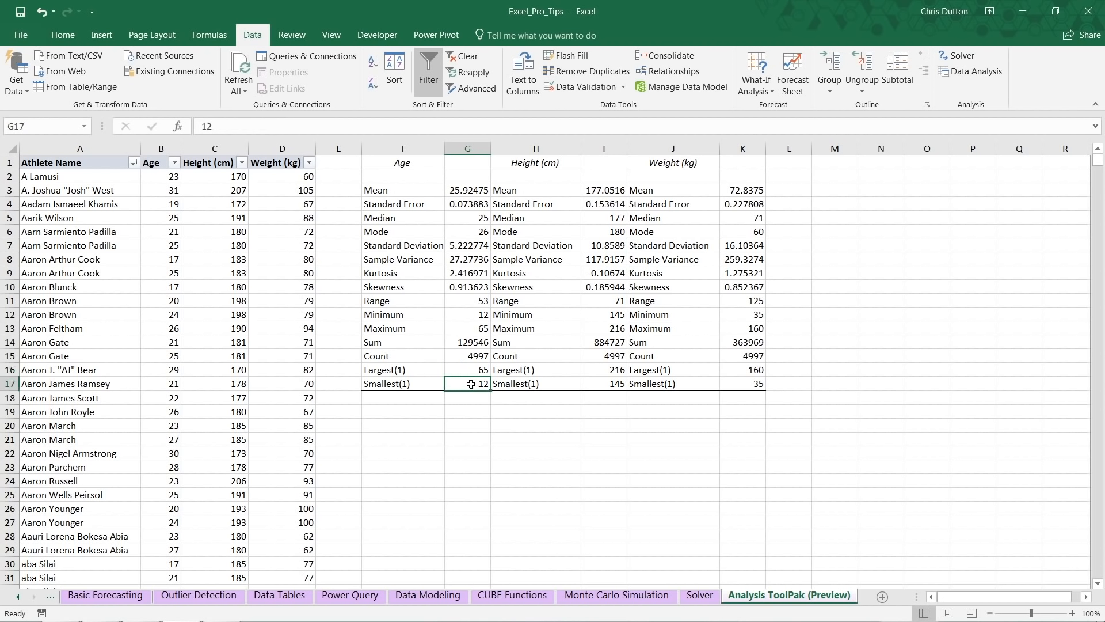
{"action": "mouse_move", "coordinate": [555, 192]}
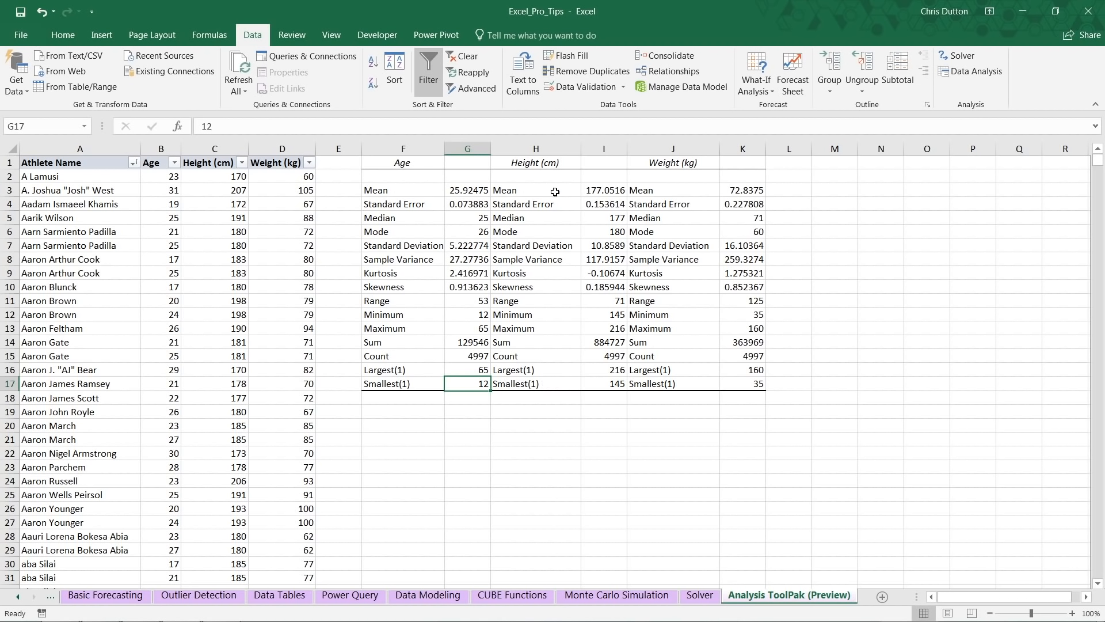
{"action": "left_click", "coordinate": [603, 369]}
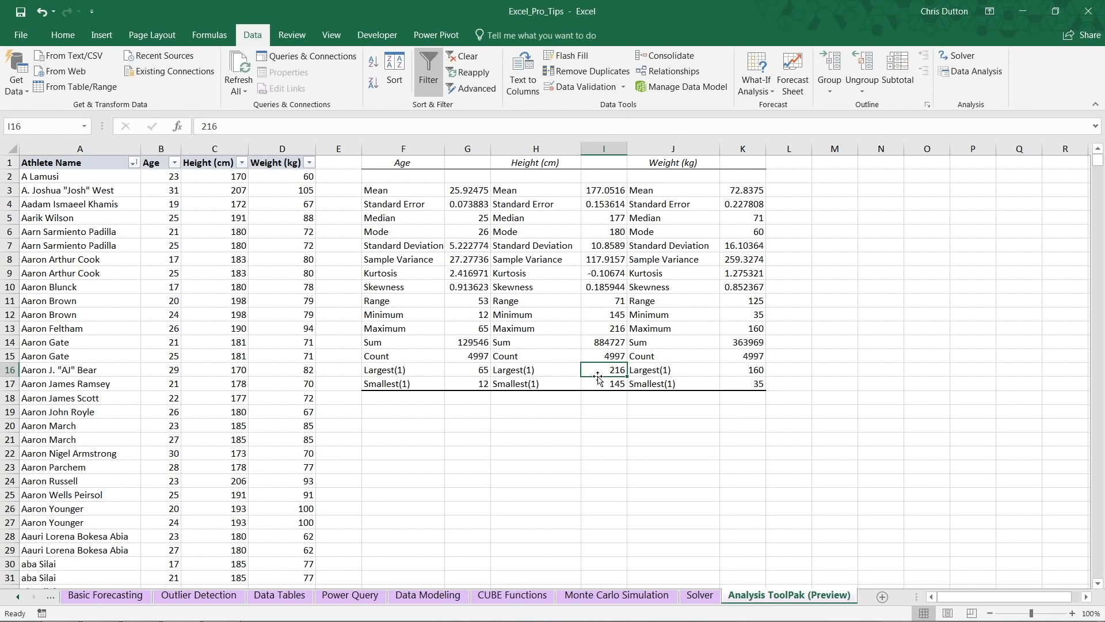
{"action": "mouse_move", "coordinate": [235, 173]}
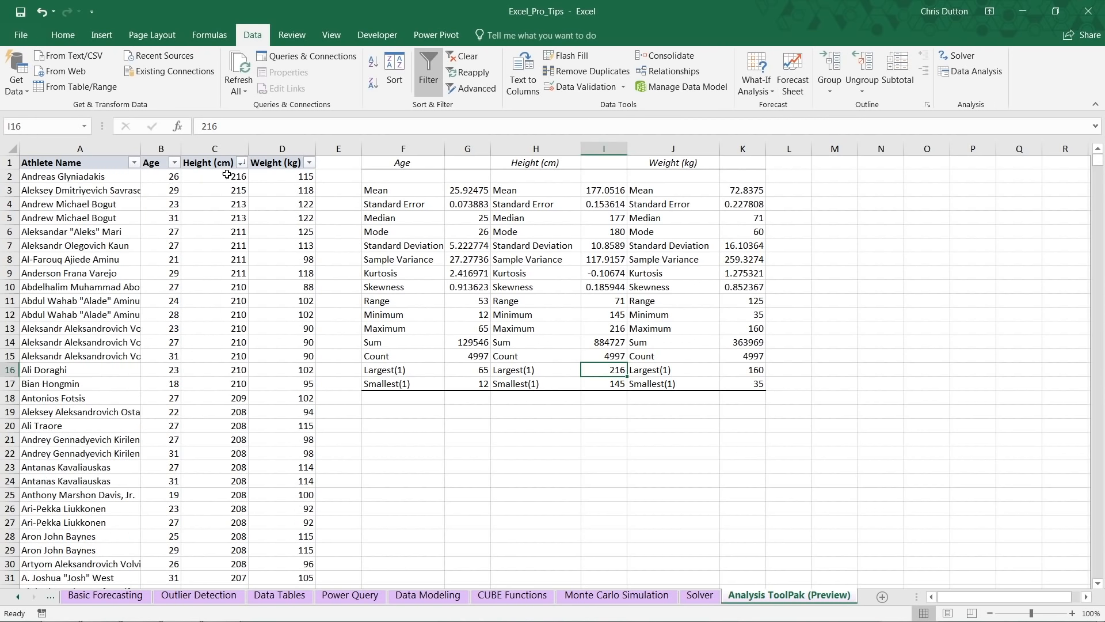
Step: Sort athletes by height tallest first, then point out the smallest weight value
{"action": "left_click", "coordinate": [79, 176]}
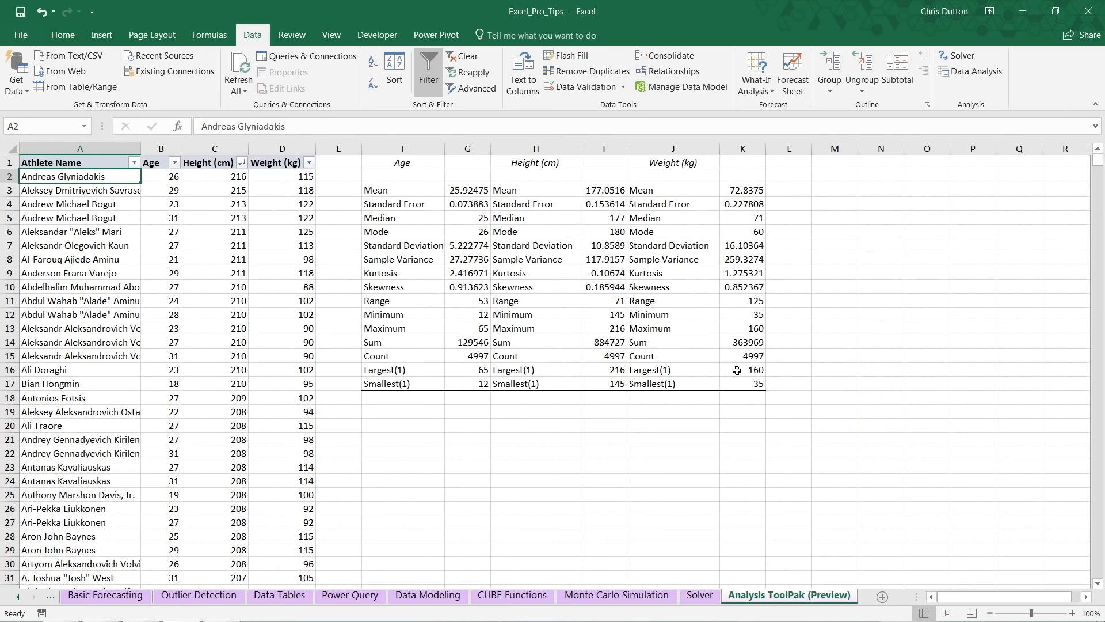
{"action": "left_click", "coordinate": [742, 384]}
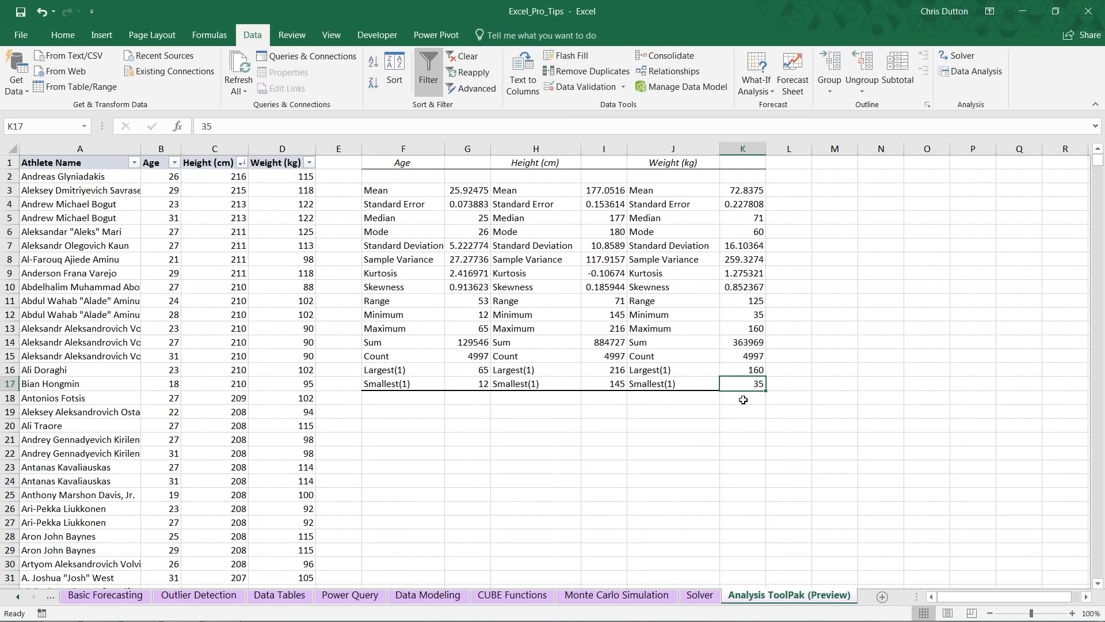
Step: Sort the athlete table by Weight (kg) from lightest to heaviest
{"action": "left_click", "coordinate": [309, 162]}
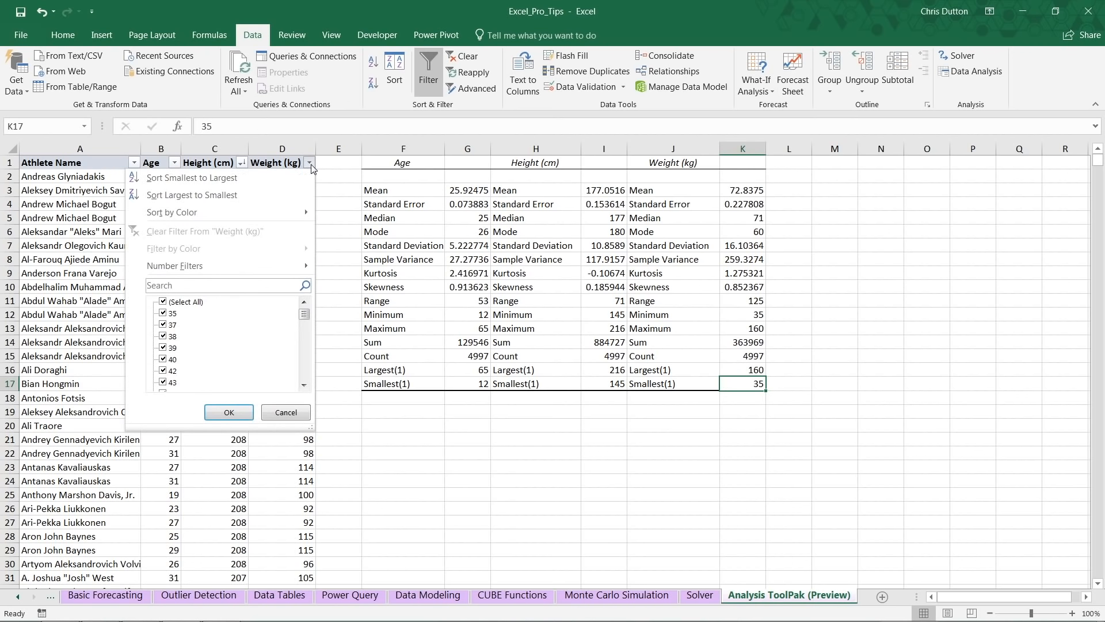
{"action": "left_click", "coordinate": [228, 412]}
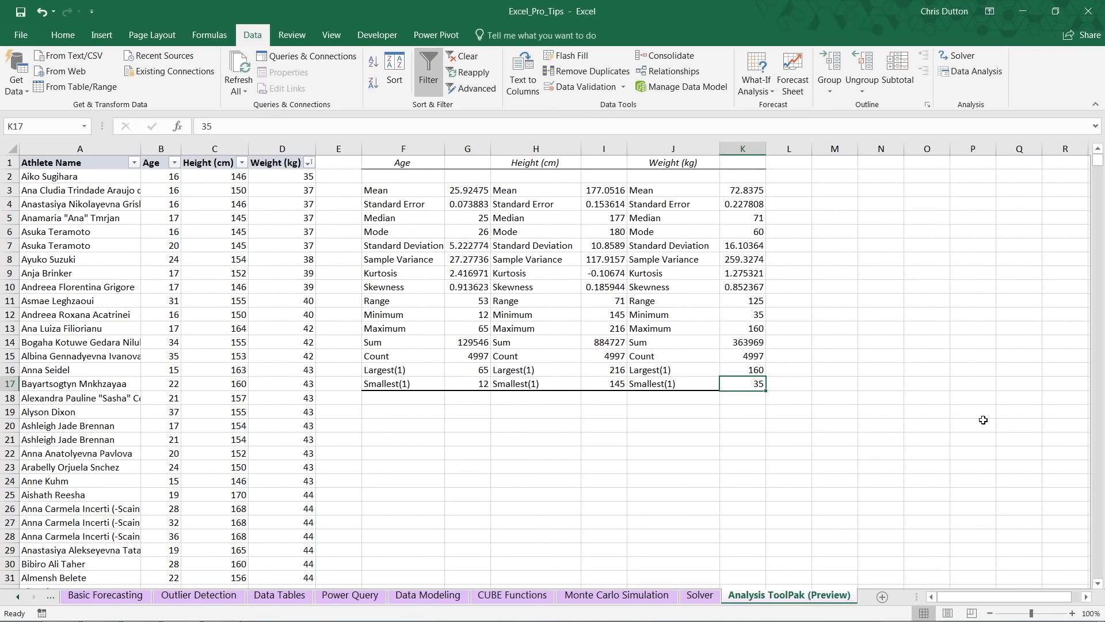
{"action": "mouse_move", "coordinate": [603, 389]}
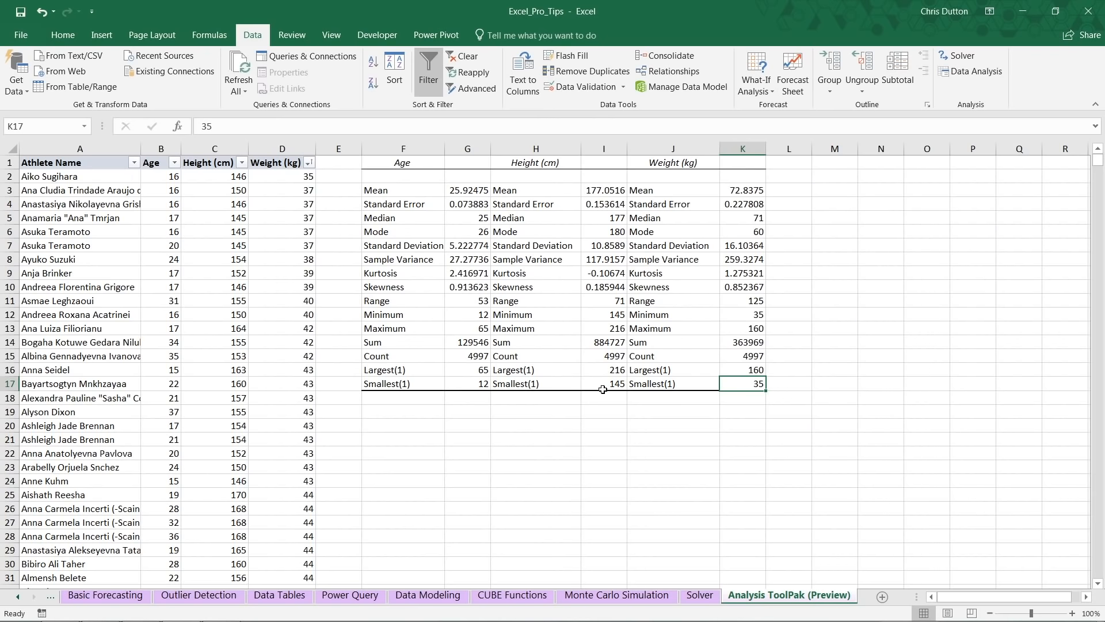
{"action": "mouse_move", "coordinate": [568, 322]}
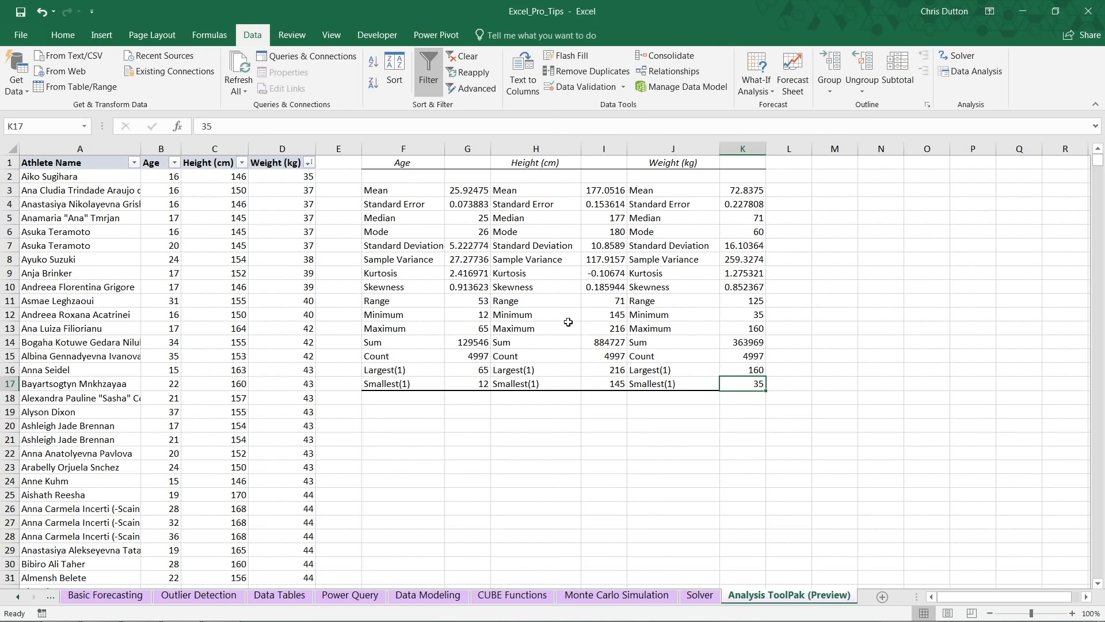
{"action": "mouse_move", "coordinate": [976, 71]}
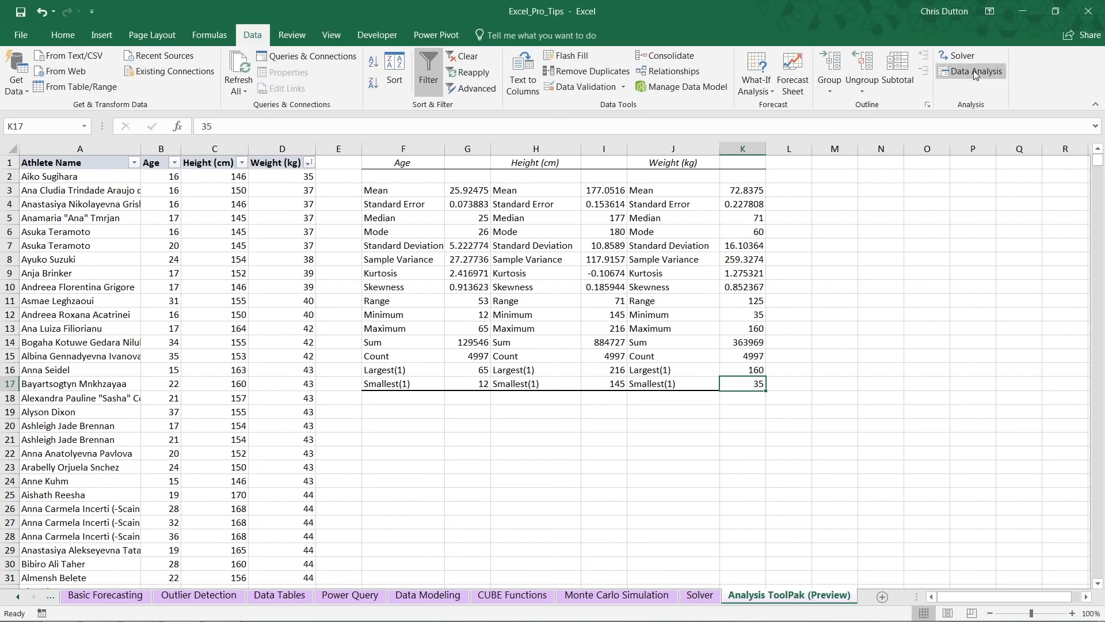
Step: Choose Correlation with the Age, Height and Weight columns as input, first row as labels
{"action": "left_click", "coordinate": [975, 71]}
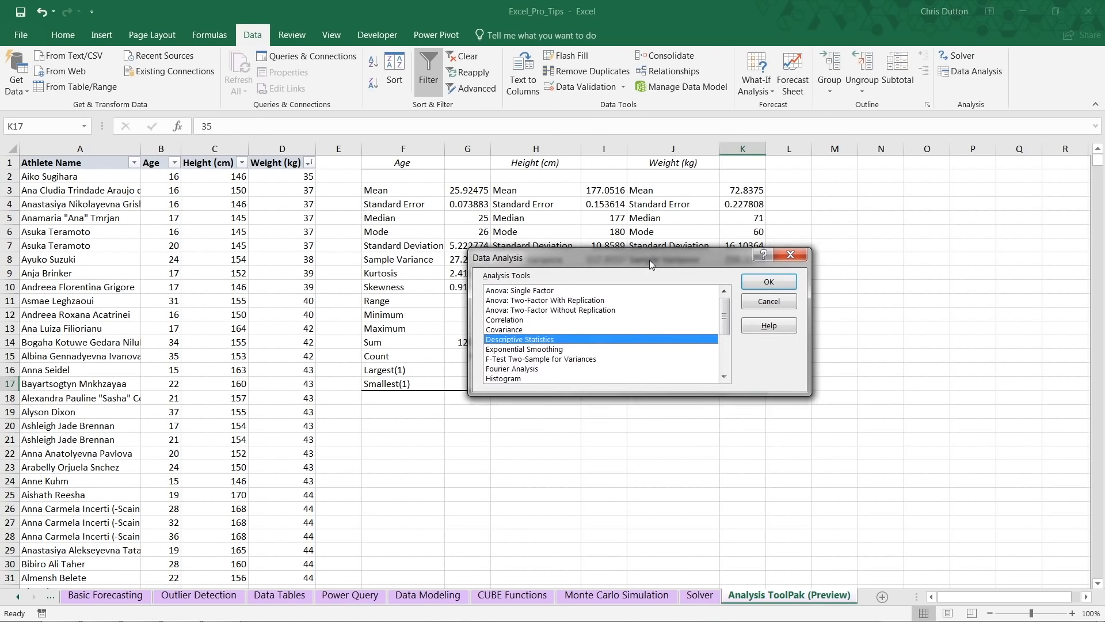
{"action": "left_click", "coordinate": [505, 318]}
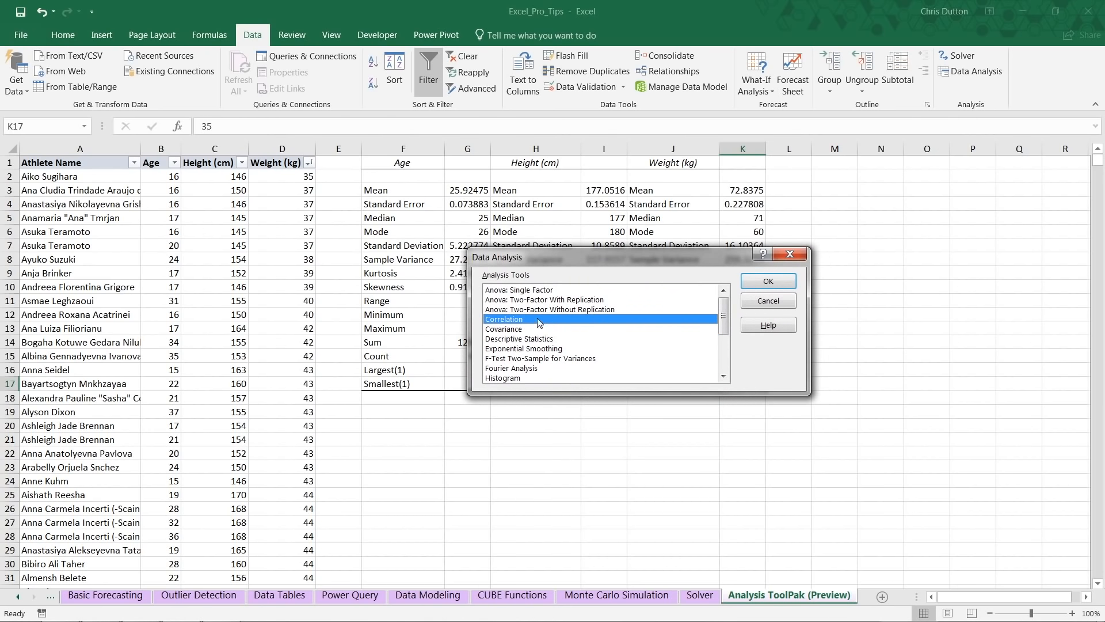
{"action": "left_click", "coordinate": [767, 281]}
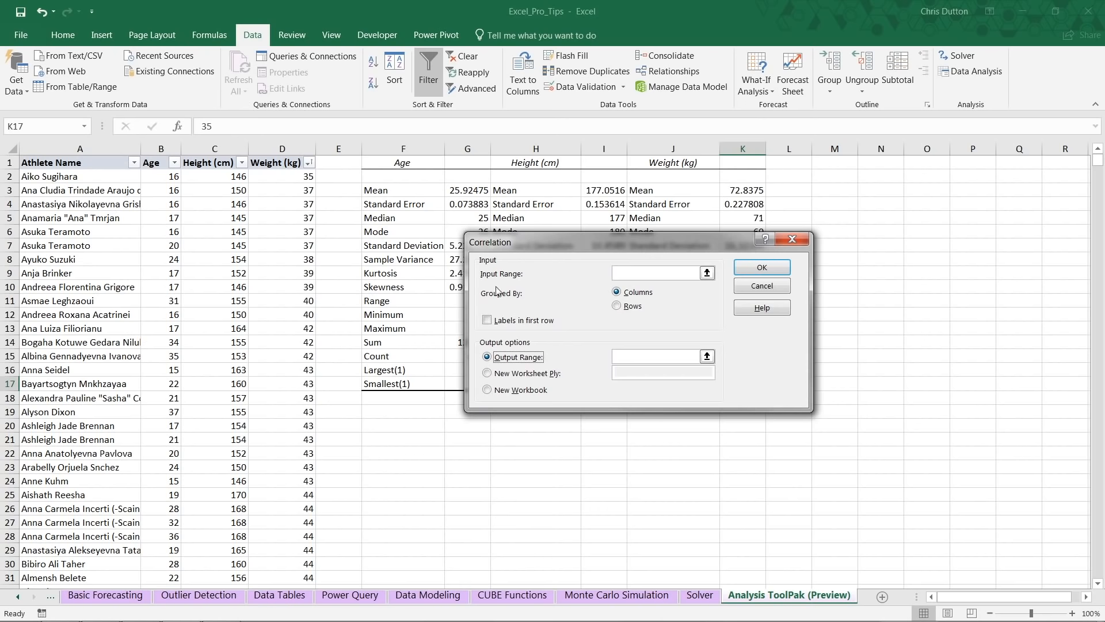
{"action": "left_click", "coordinate": [707, 273]}
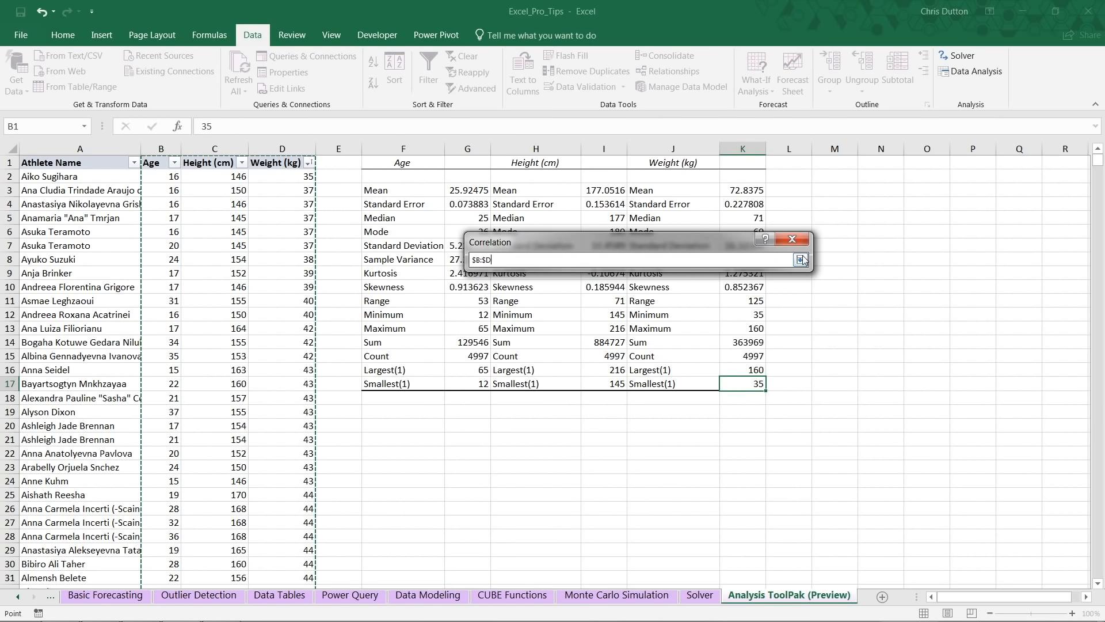
{"action": "left_click", "coordinate": [802, 260]}
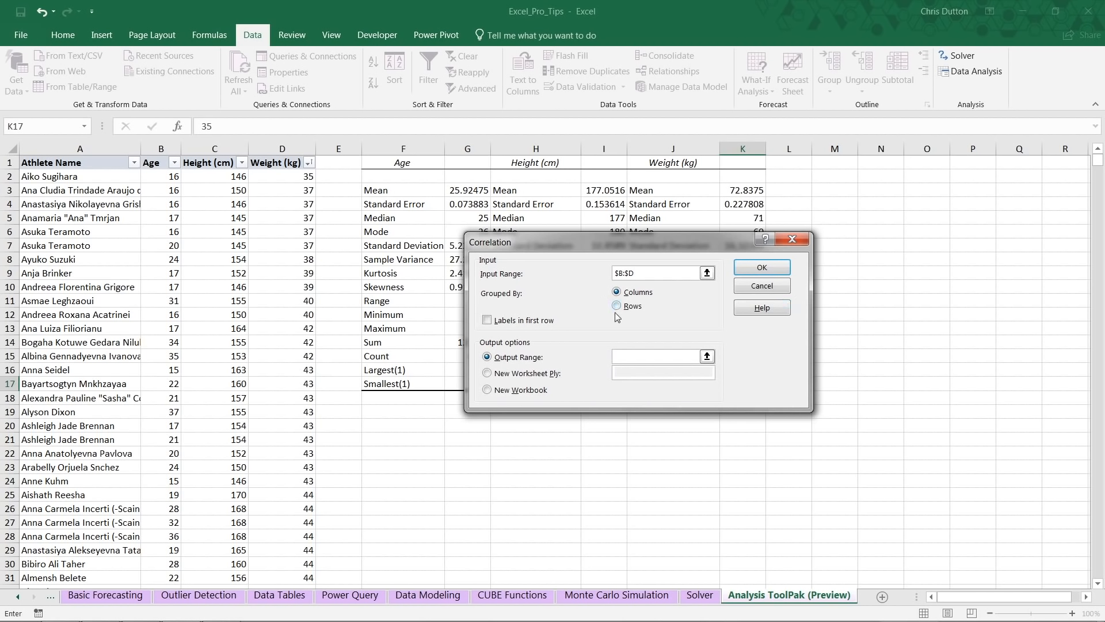
{"action": "left_click", "coordinate": [486, 320]}
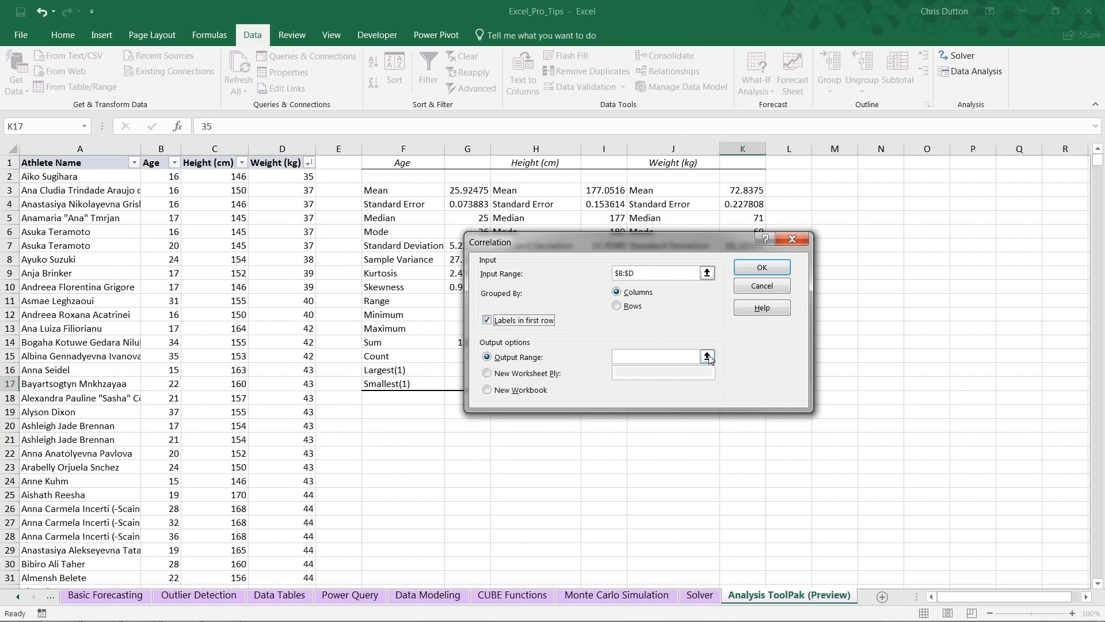
Step: Set cell F20 as the output location and run the correlation
{"action": "left_click", "coordinate": [707, 357]}
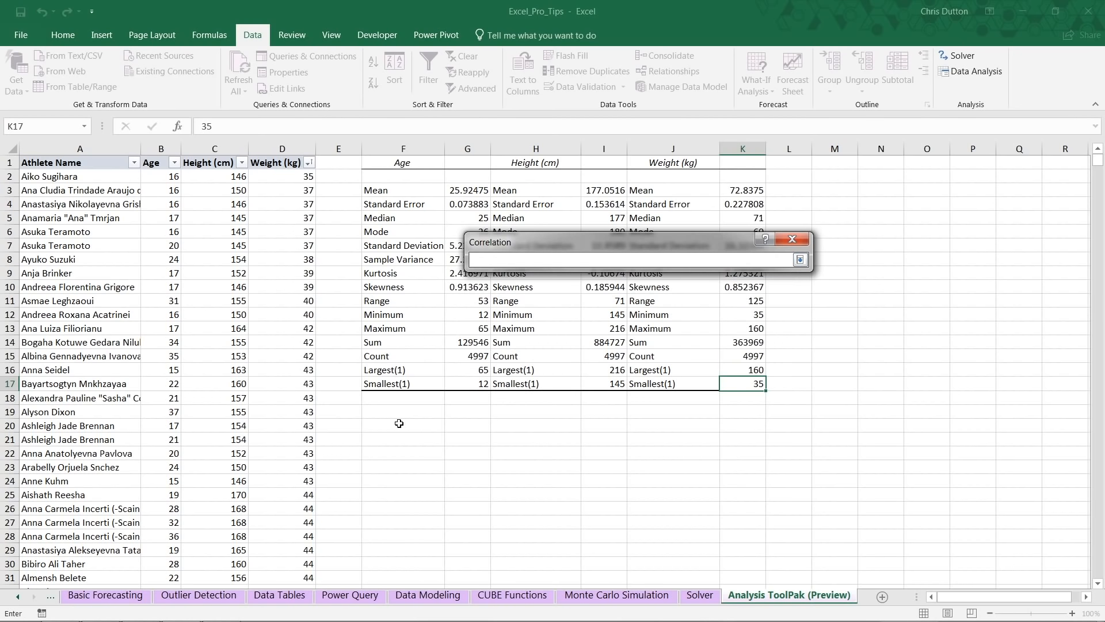
{"action": "left_click", "coordinate": [403, 423]}
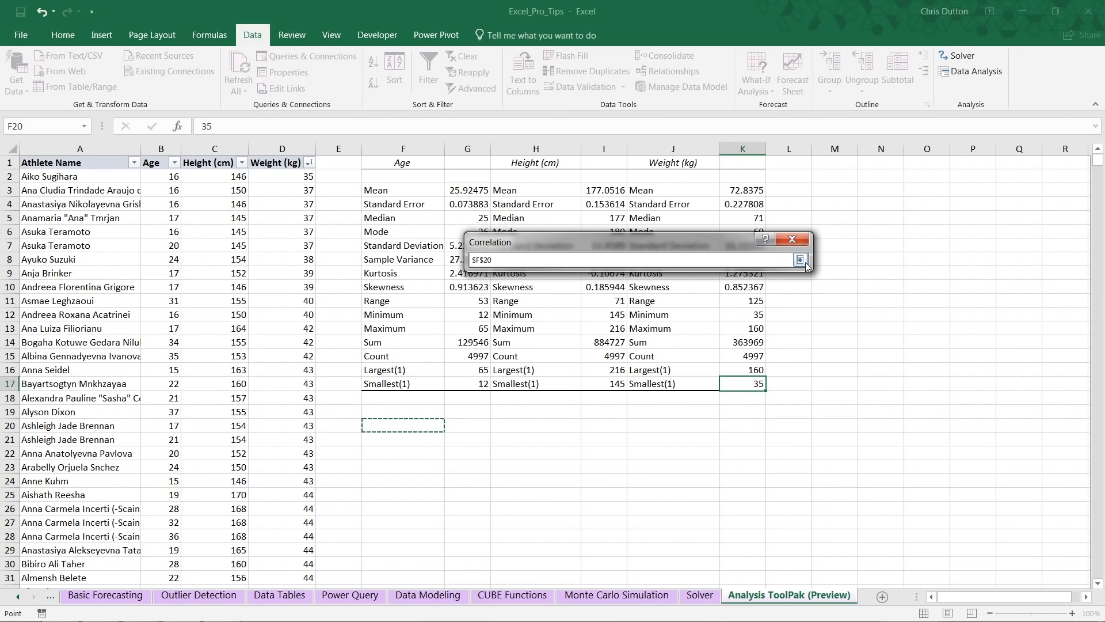
{"action": "left_click", "coordinate": [802, 259]}
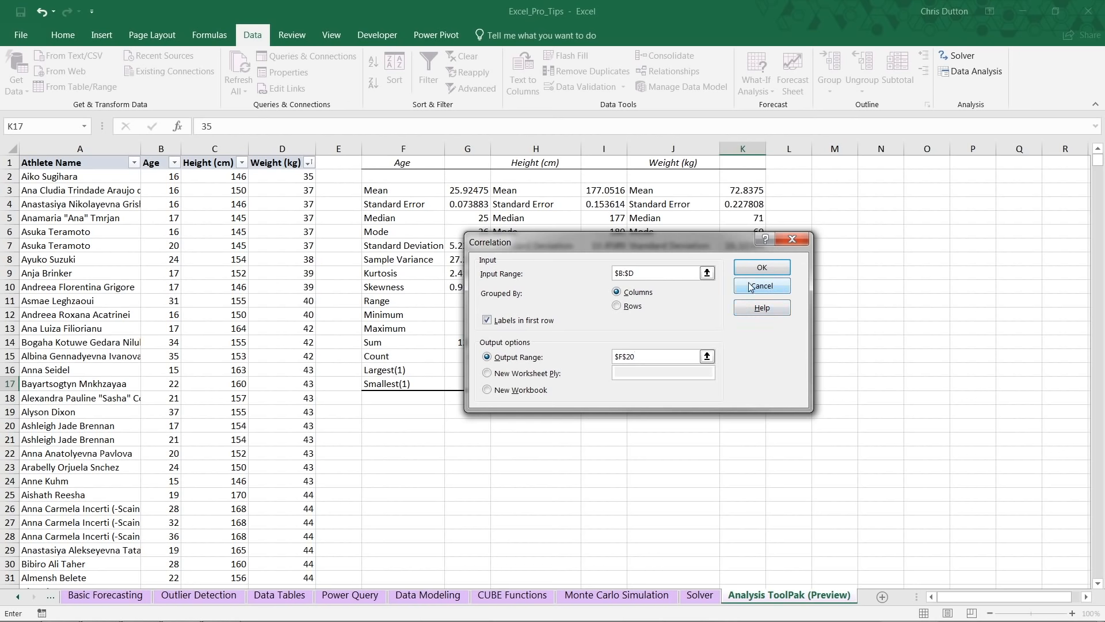
{"action": "left_click", "coordinate": [761, 266]}
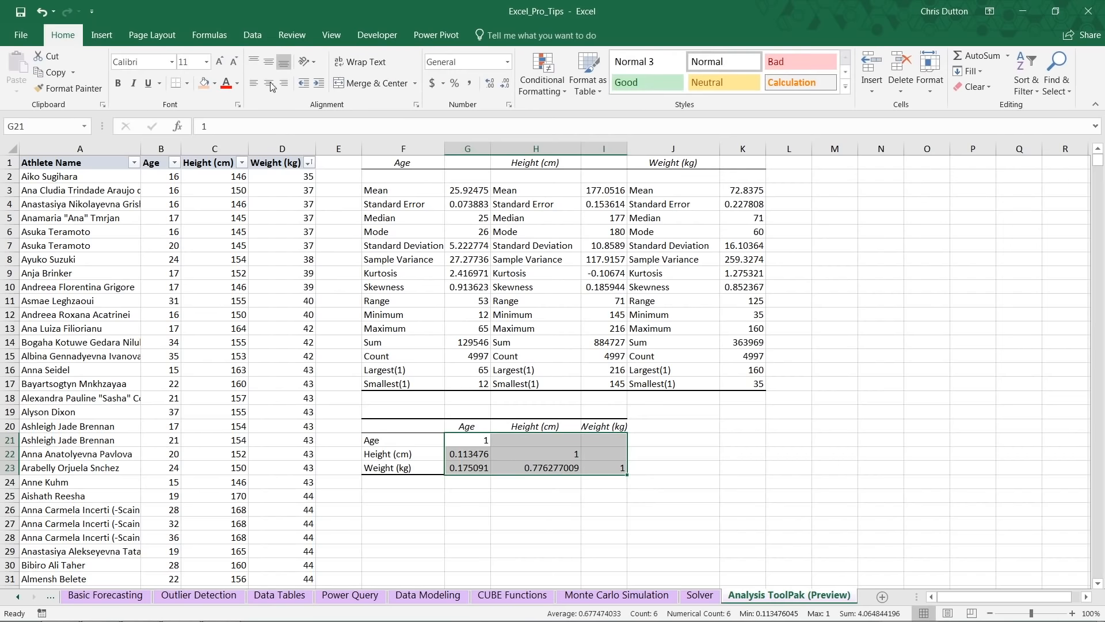
Step: Apply Percent Style to the matrix values and check the self-correlations of 100%
{"action": "left_click", "coordinate": [455, 83]}
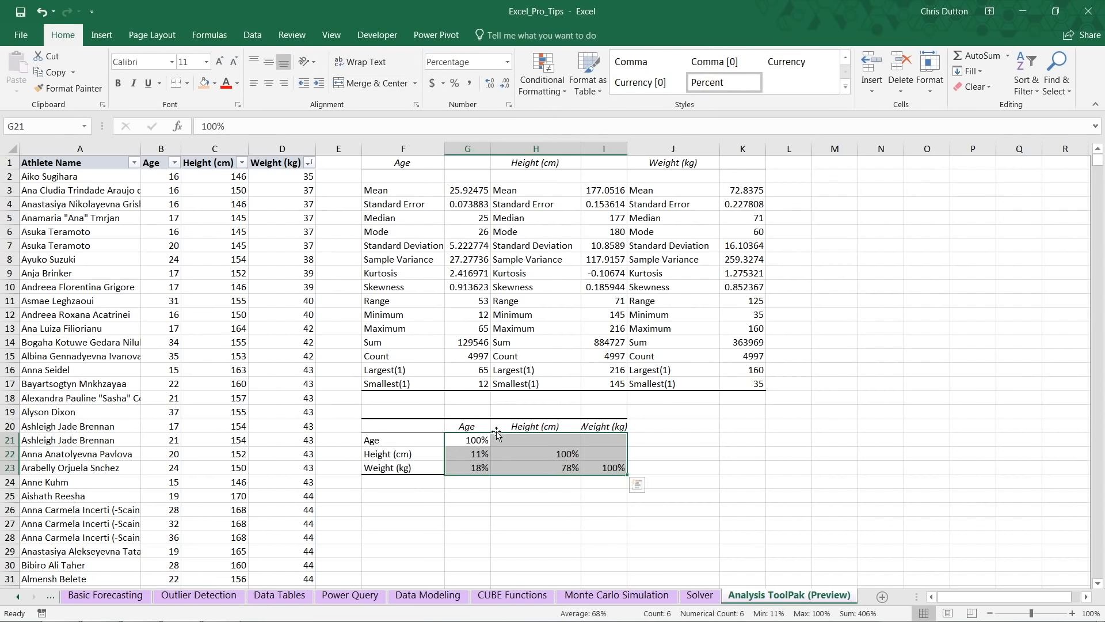
{"action": "mouse_move", "coordinate": [615, 508]}
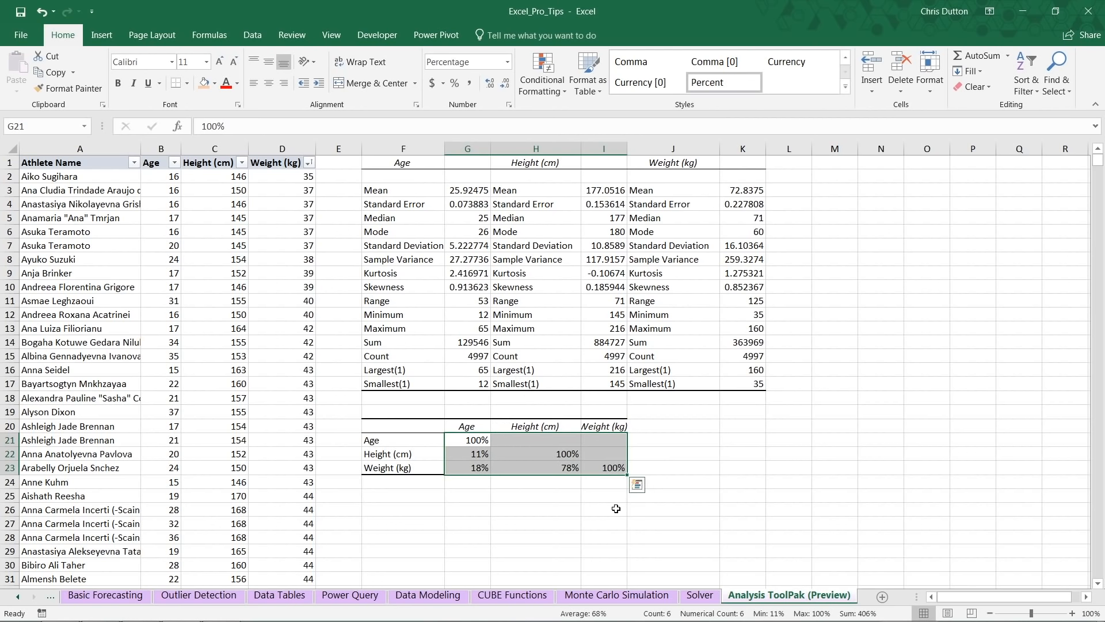
{"action": "left_click", "coordinate": [536, 453]}
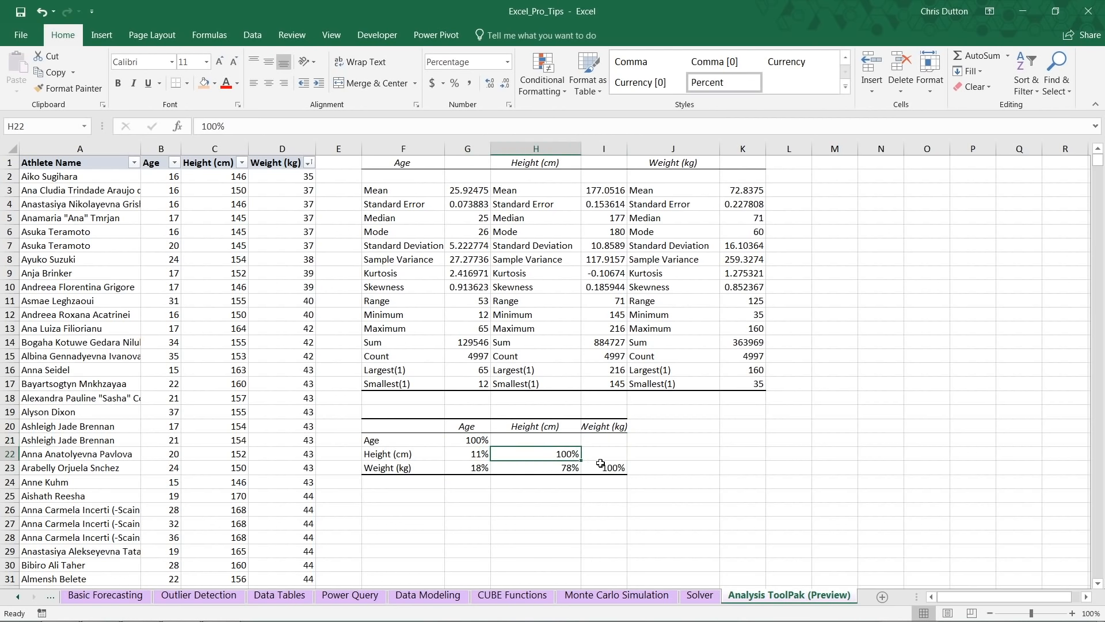
{"action": "left_click", "coordinate": [604, 468]}
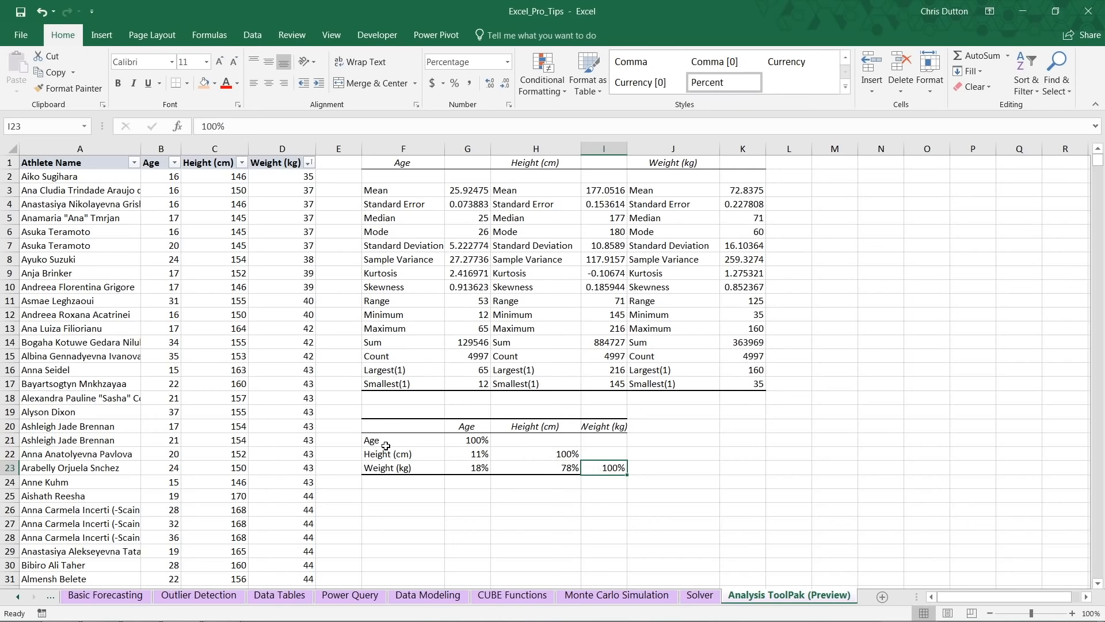
{"action": "left_click", "coordinate": [466, 439]}
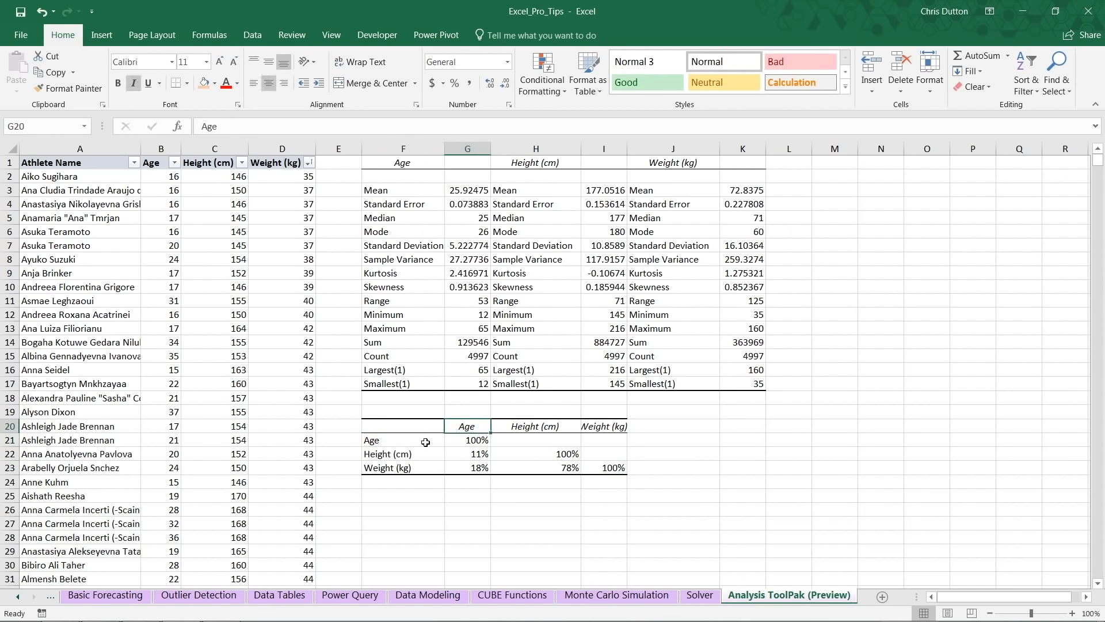
Step: Select and bold the 11% age–height, 18% age–weight and 78% height–weight correlations
{"action": "left_click", "coordinate": [534, 426]}
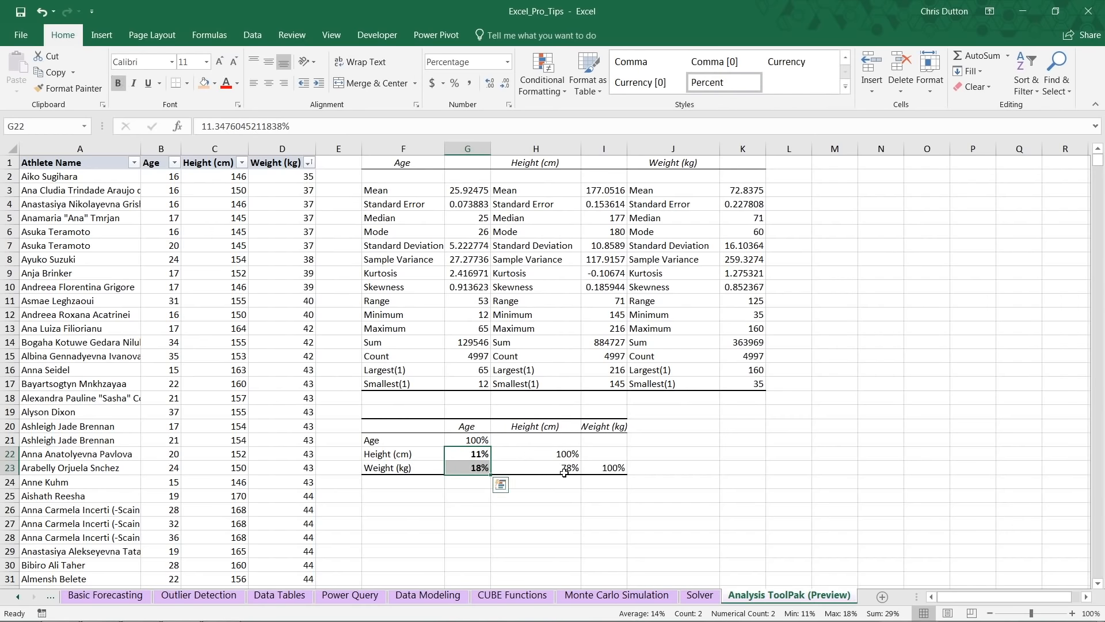
{"action": "left_click", "coordinate": [536, 467]}
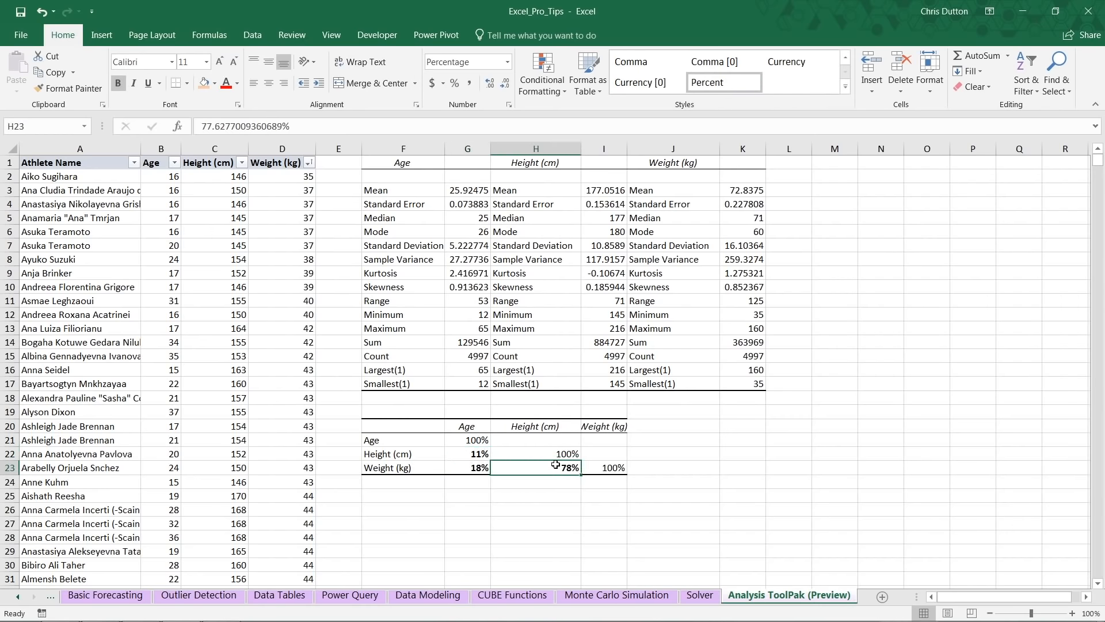
{"action": "mouse_move", "coordinate": [507, 450]}
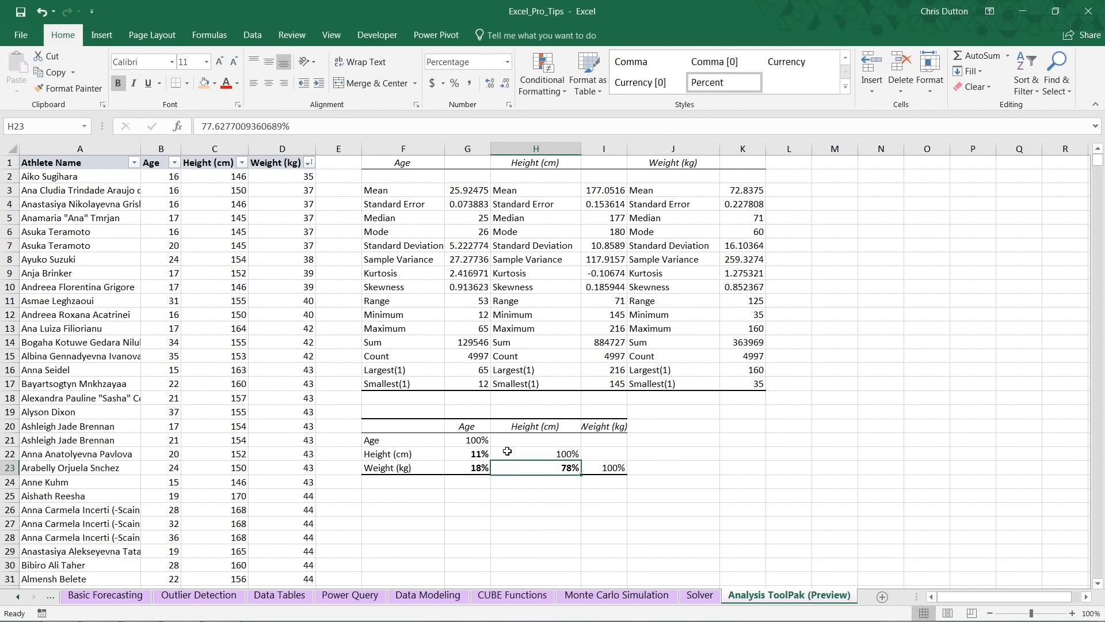
{"action": "left_click", "coordinate": [467, 453]}
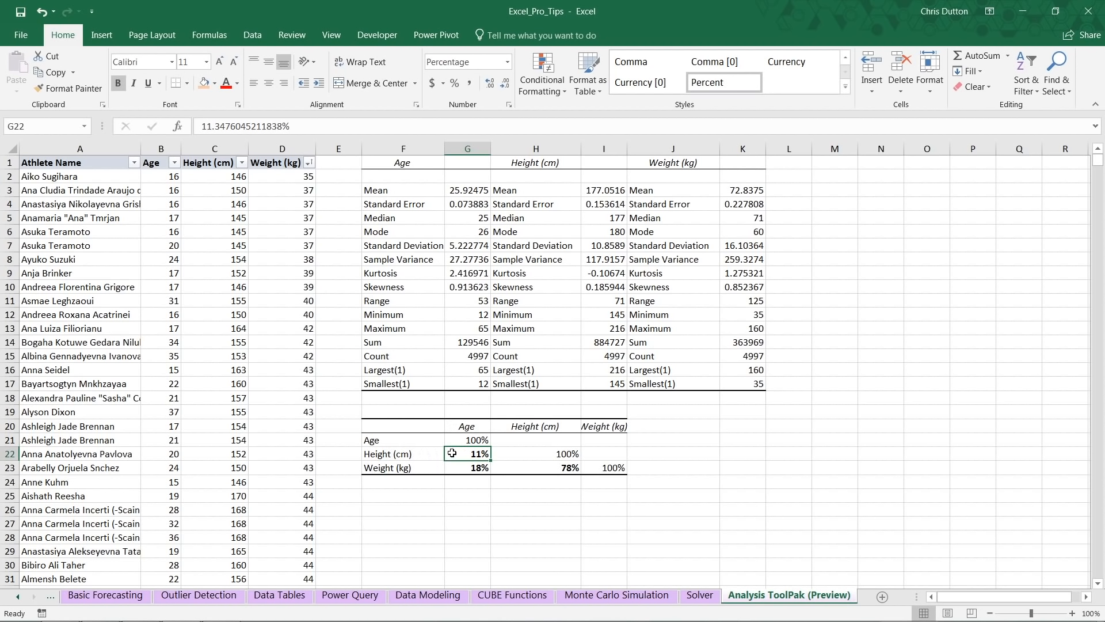
{"action": "mouse_move", "coordinate": [412, 452]}
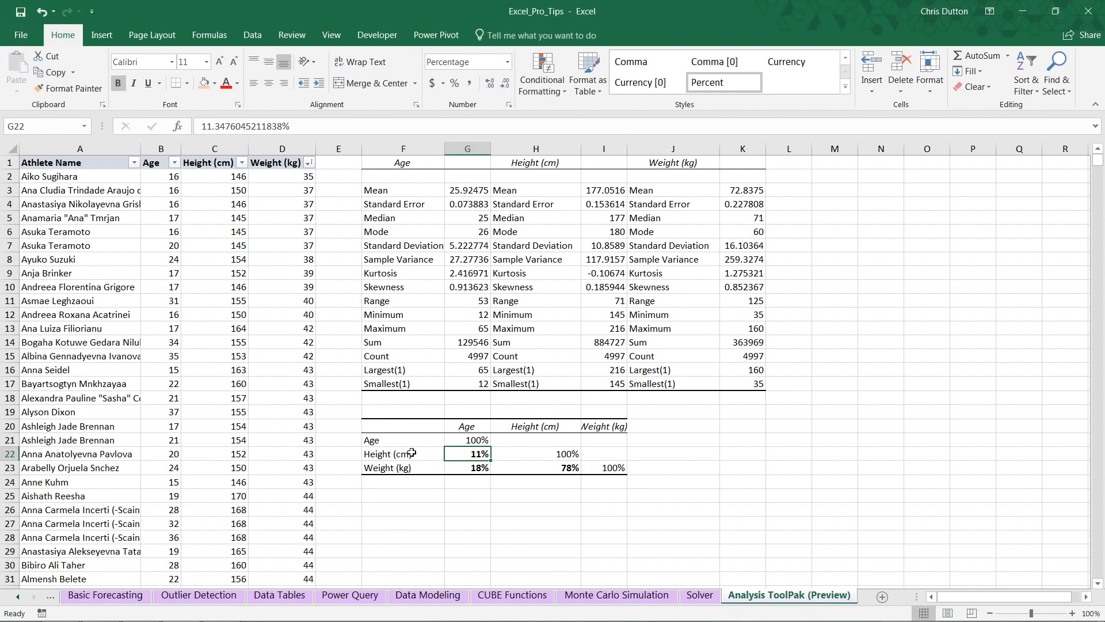
{"action": "mouse_move", "coordinate": [457, 453]}
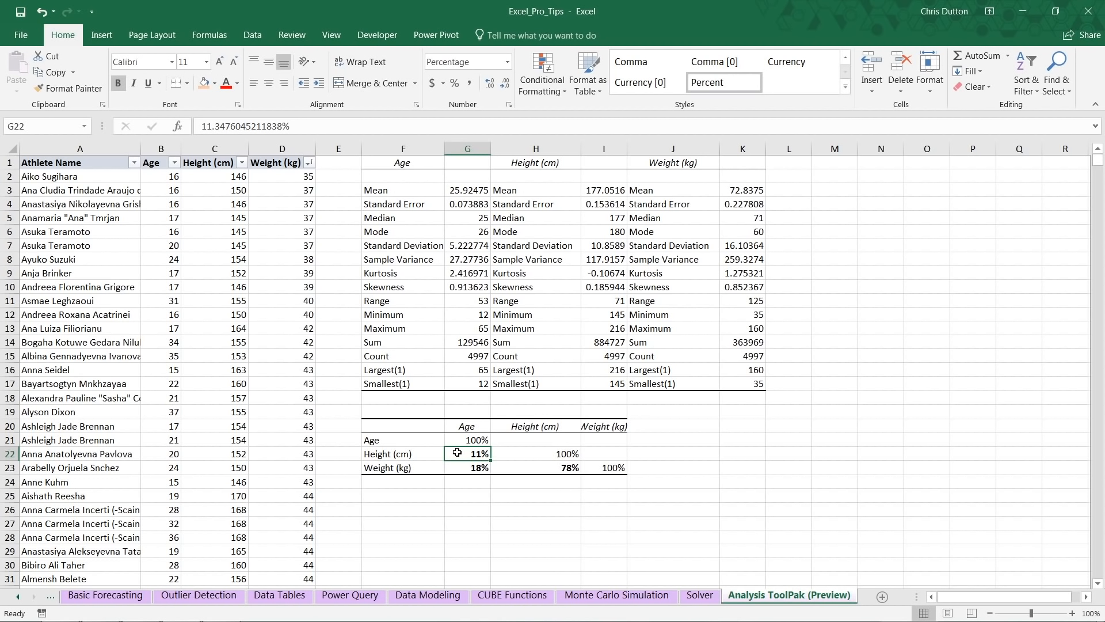
{"action": "left_click", "coordinate": [466, 468]}
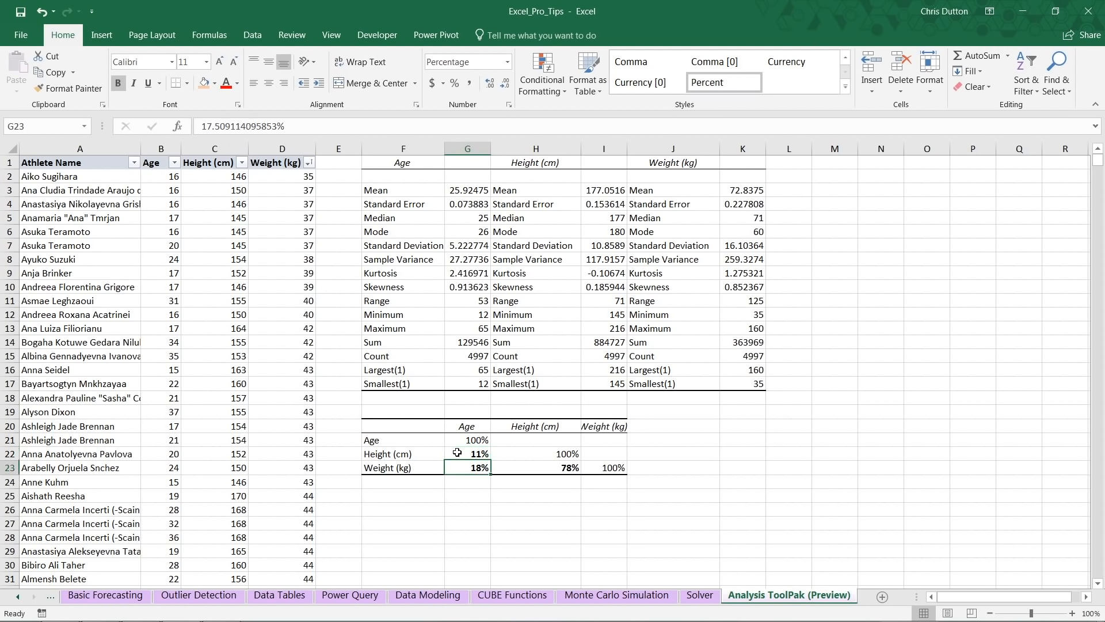
{"action": "mouse_move", "coordinate": [467, 509]}
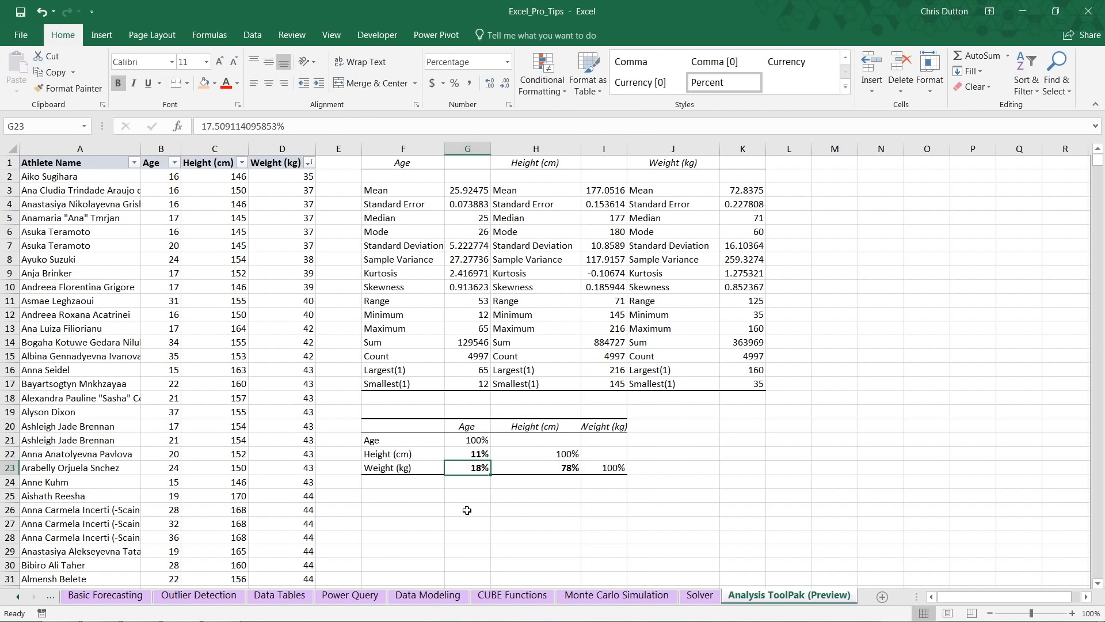
{"action": "left_click", "coordinate": [536, 467]}
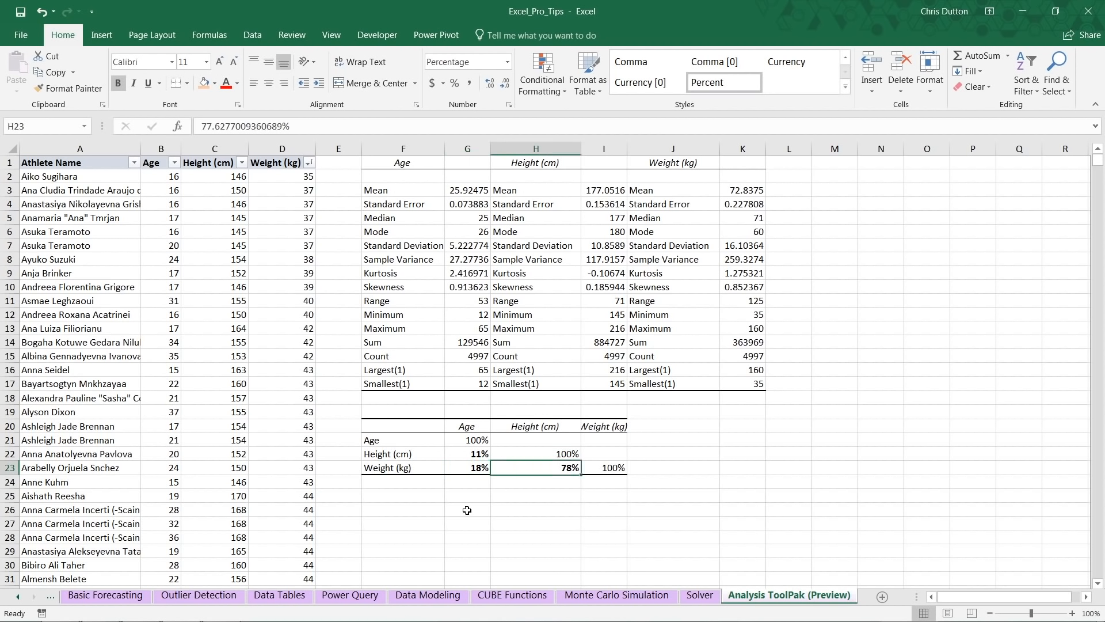